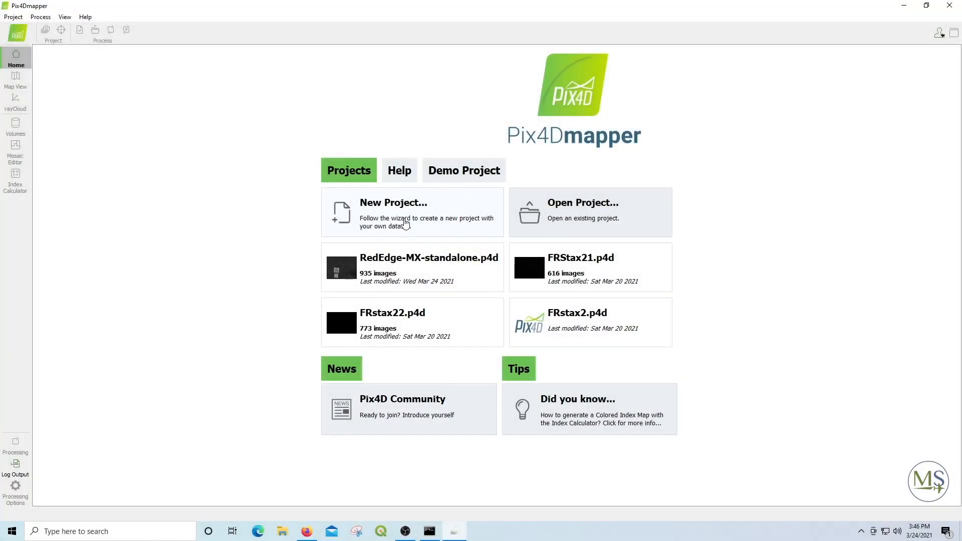
# Step: Create project 'RedEdge-MX-PSDK' in a new rex-psdk-pix4dmapper folder inside the captures folder
pyautogui.click(393, 202)
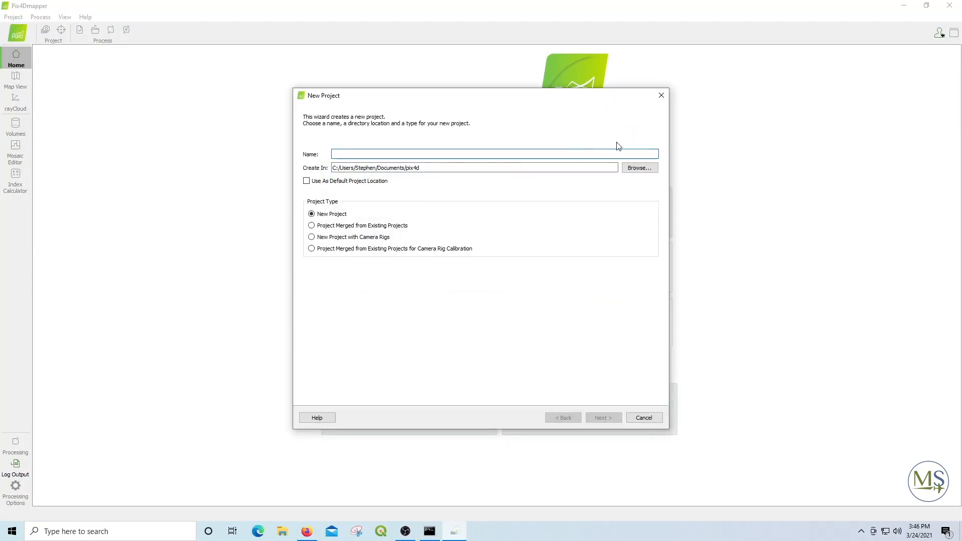
pyautogui.click(639, 167)
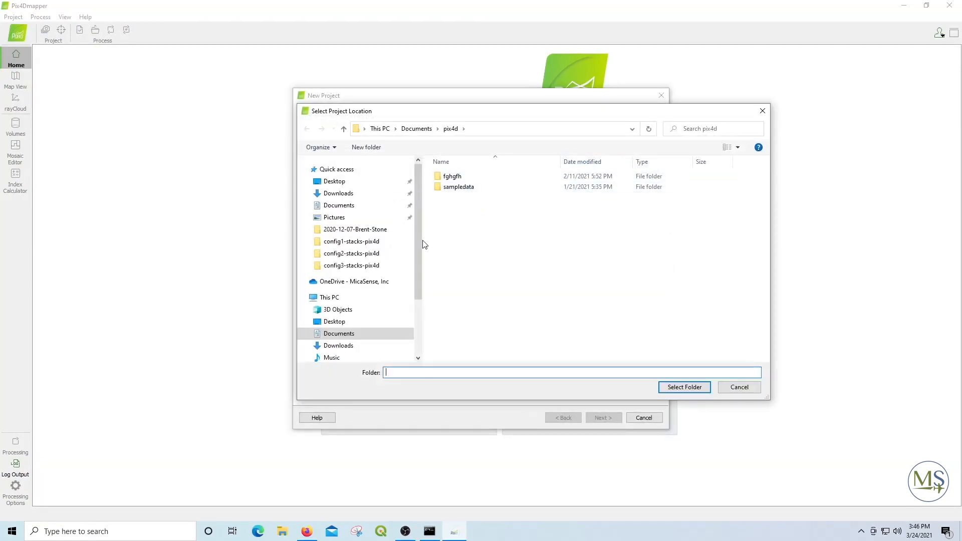
pyautogui.scroll(-3)
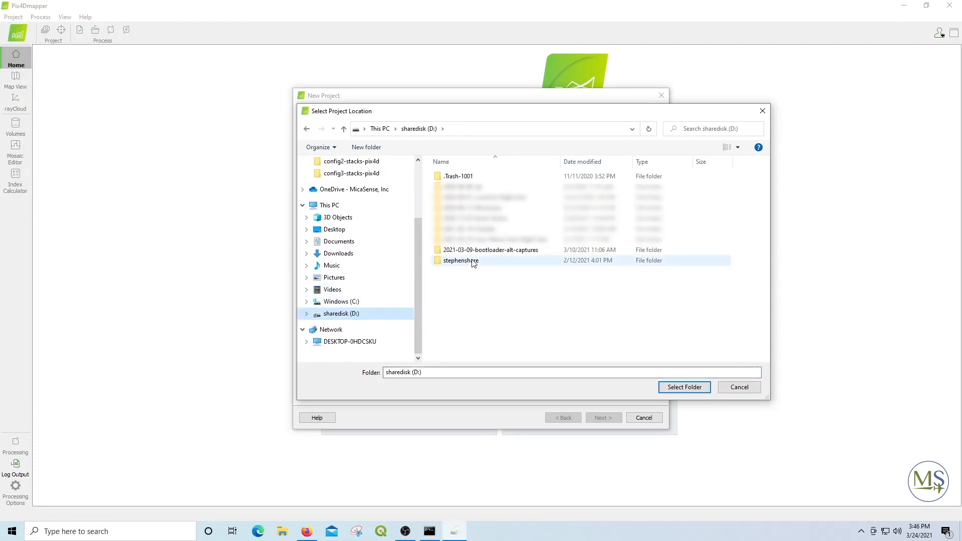
pyautogui.moveTo(491, 249)
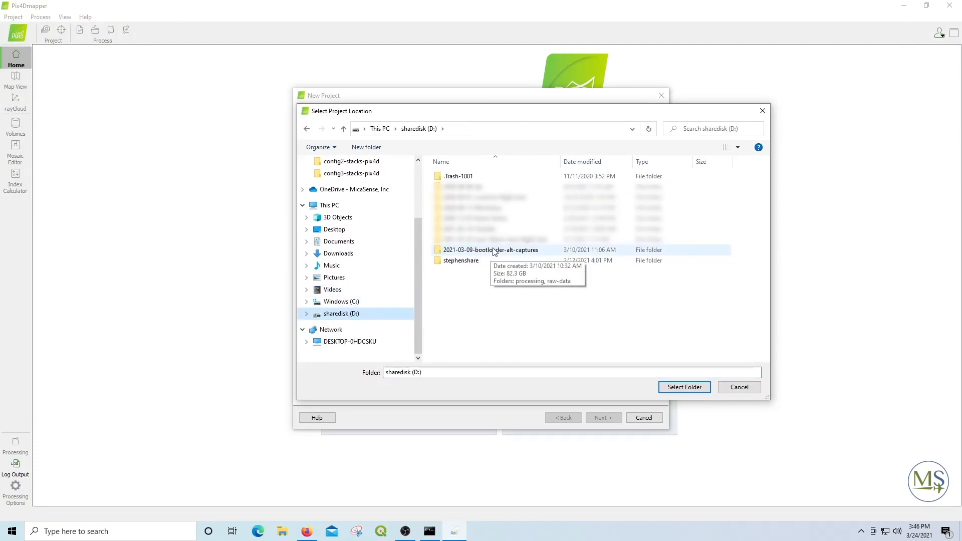
pyautogui.doubleClick(490, 250)
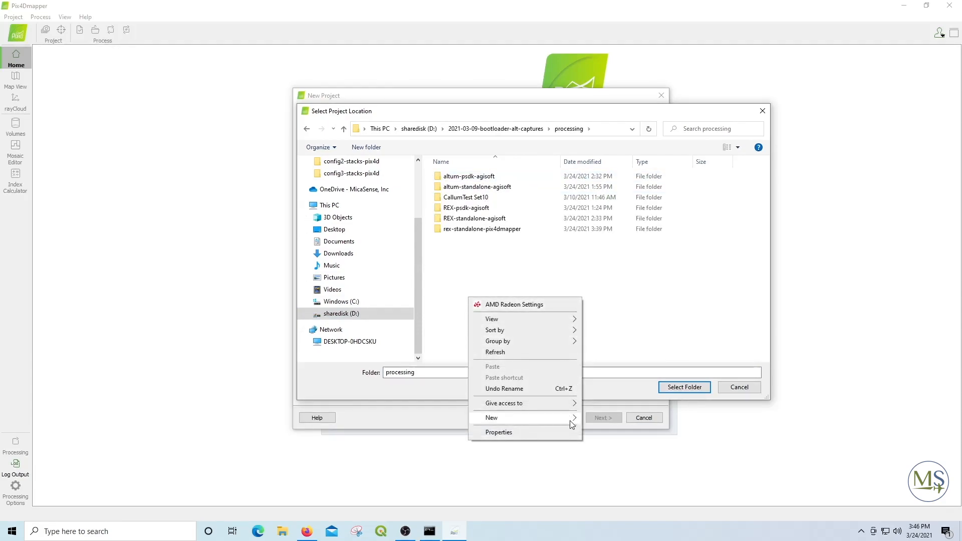
pyautogui.click(491, 417)
pyautogui.write('rex-psdk-pix4dmapper')
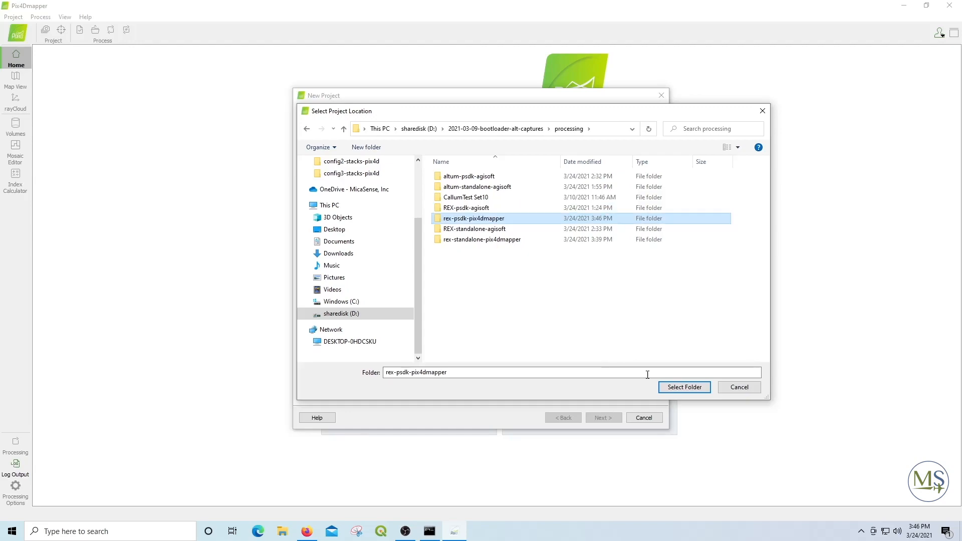
pyautogui.click(684, 387)
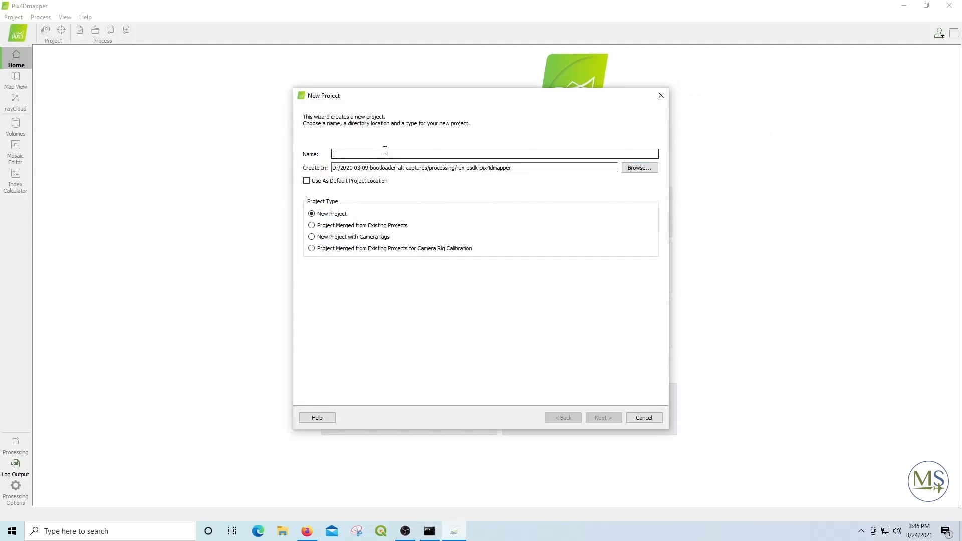
pyautogui.write('RedEdge-MX-PSDK')
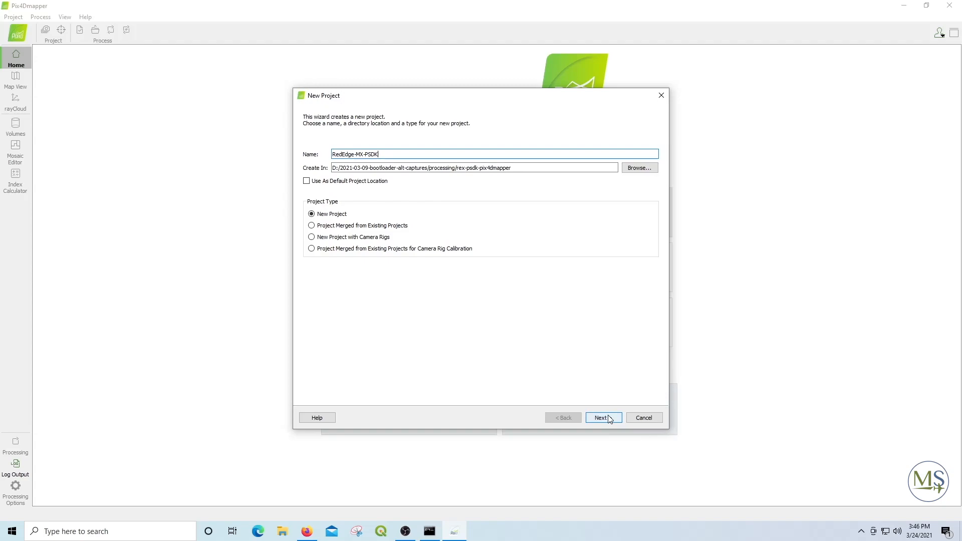
# Step: Add image folders 000 and 001 from 0029SET, loading 1210 geolocated RedEdge-M images
pyautogui.click(602, 418)
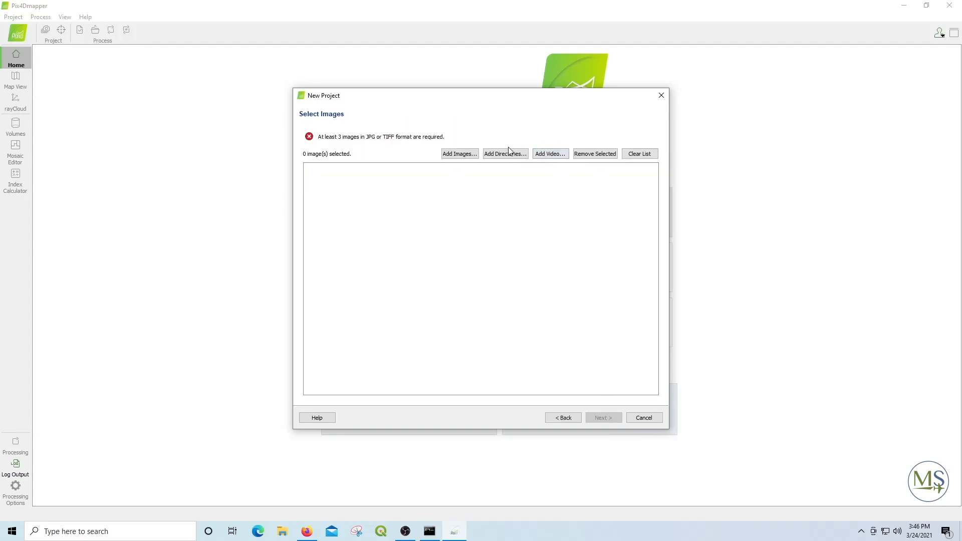
pyautogui.click(505, 153)
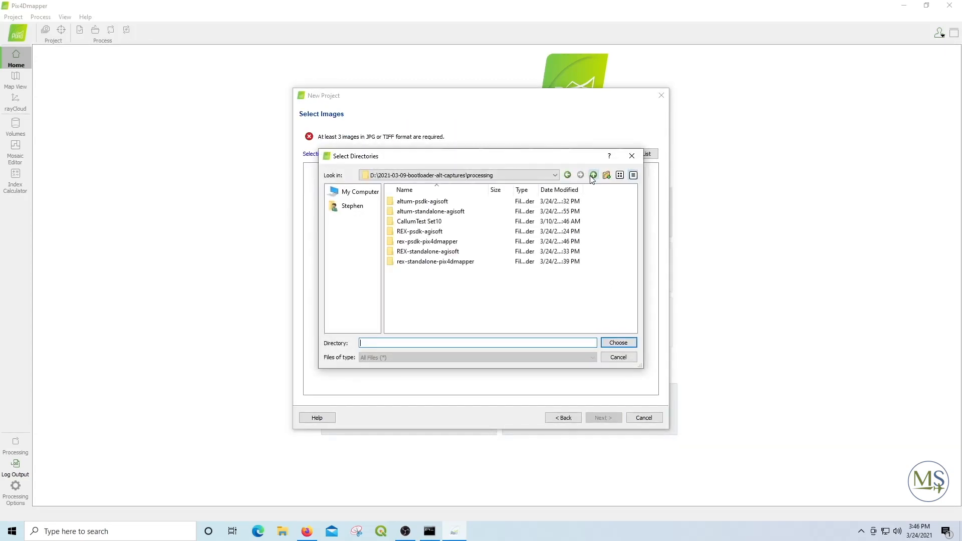
pyautogui.click(593, 175)
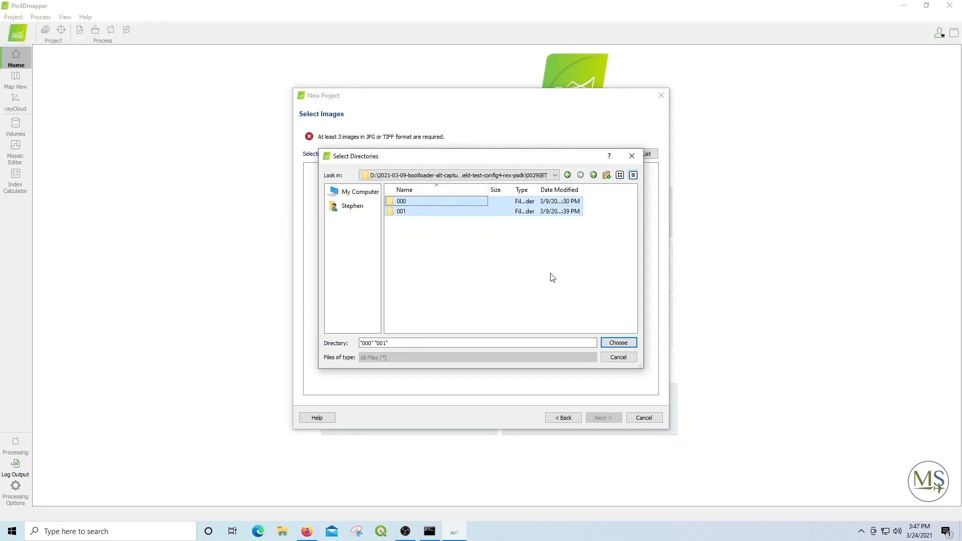
pyautogui.click(617, 342)
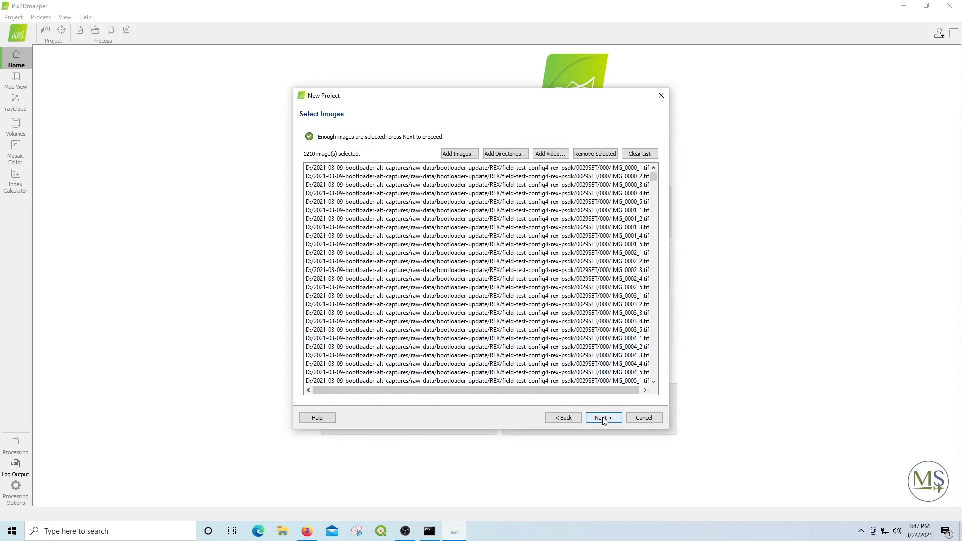
pyautogui.click(603, 417)
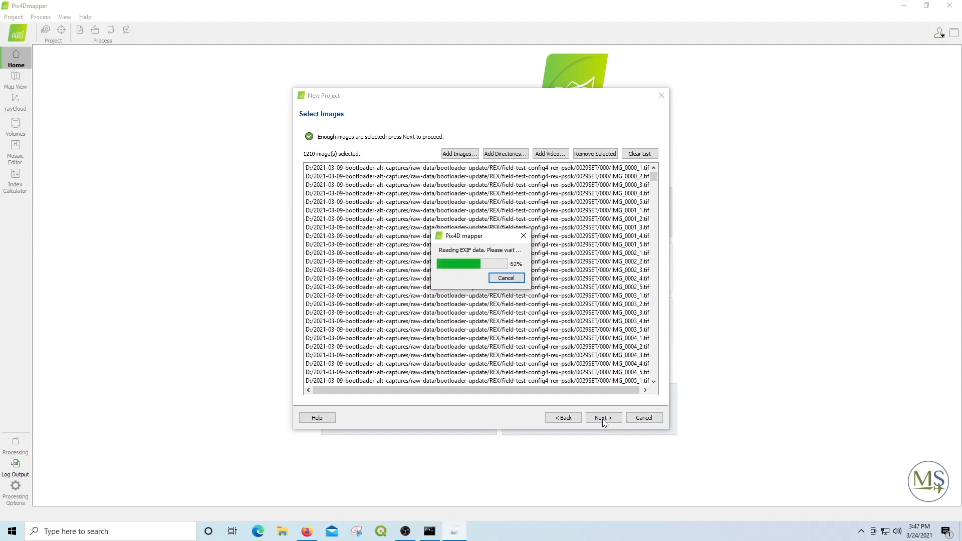
pyautogui.click(602, 418)
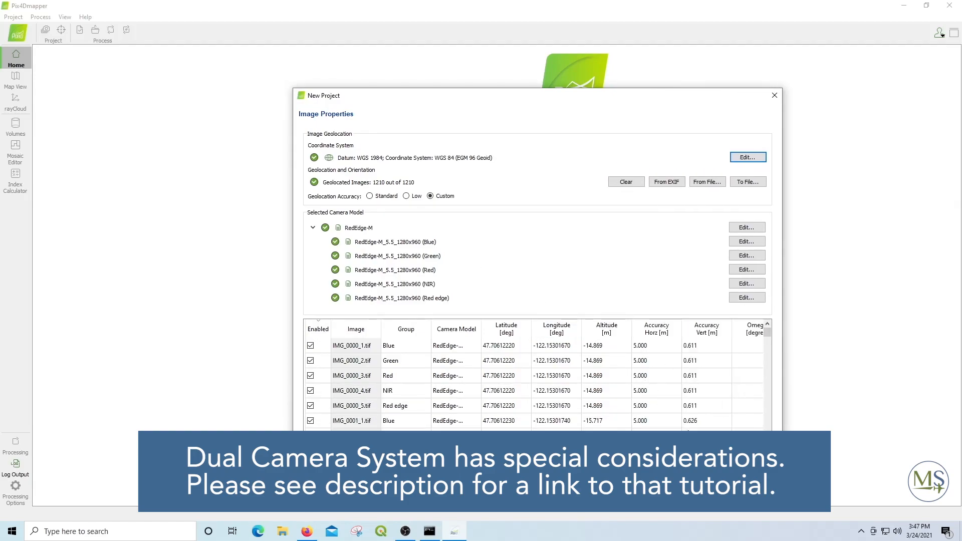
# Step: Accept auto-detected WGS 84 / UTM zone 10N coordinates and select the Ag Multispectral template
pyautogui.click(747, 156)
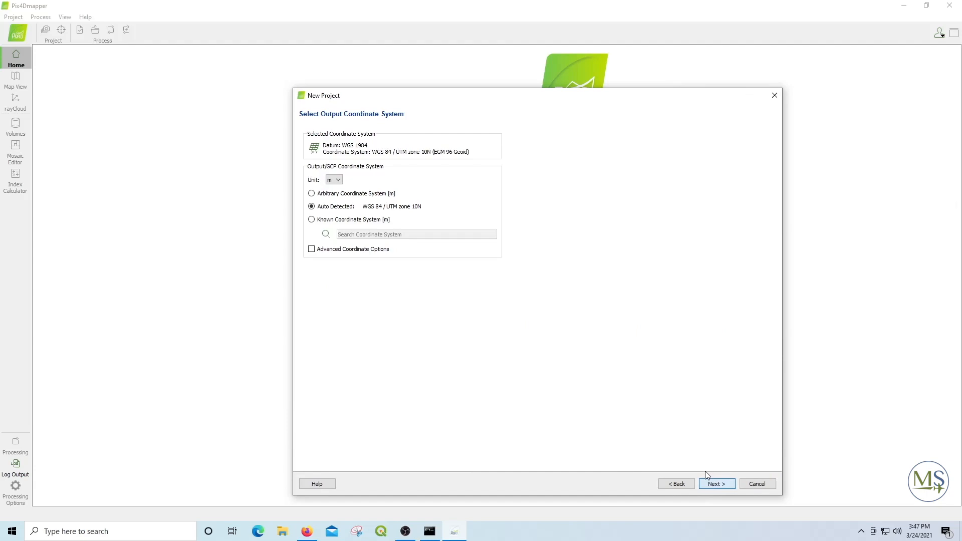
pyautogui.click(716, 483)
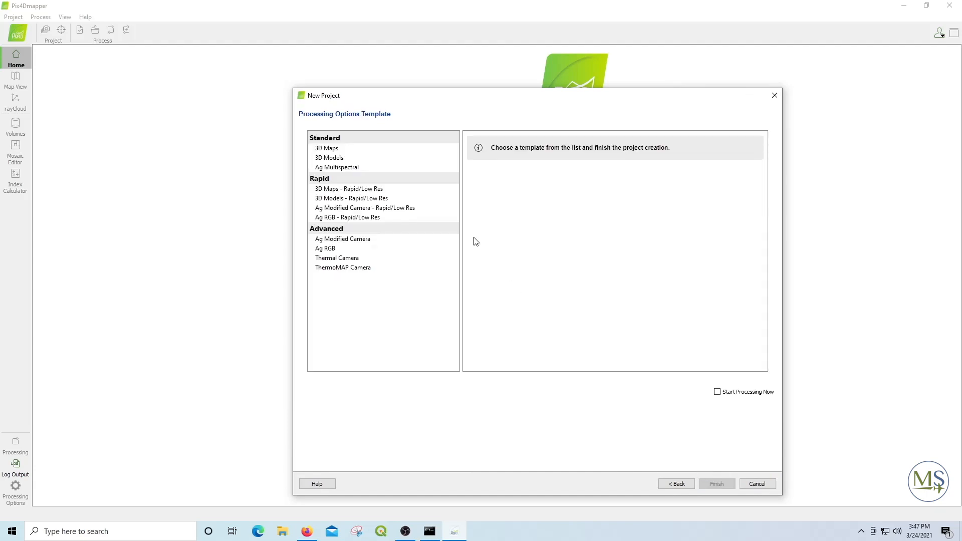
pyautogui.click(337, 166)
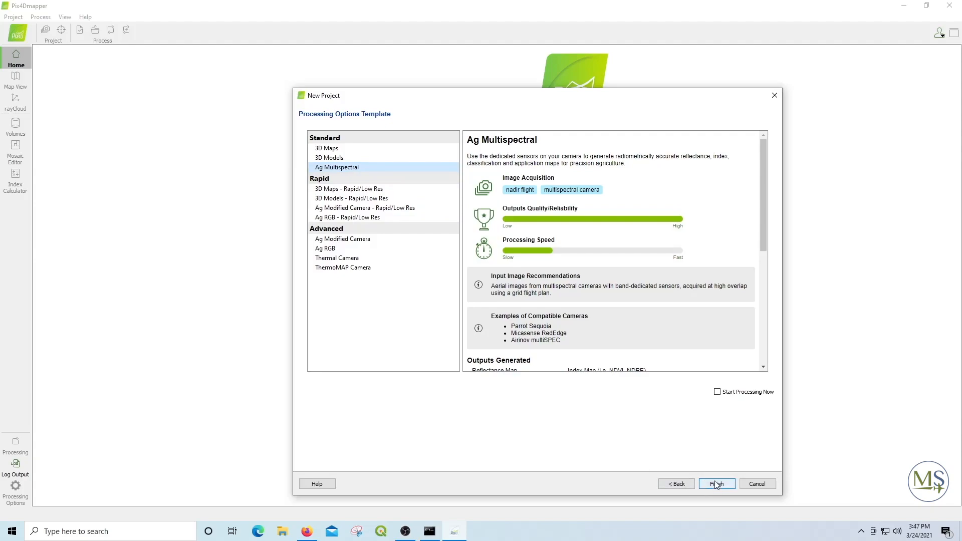
pyautogui.click(716, 484)
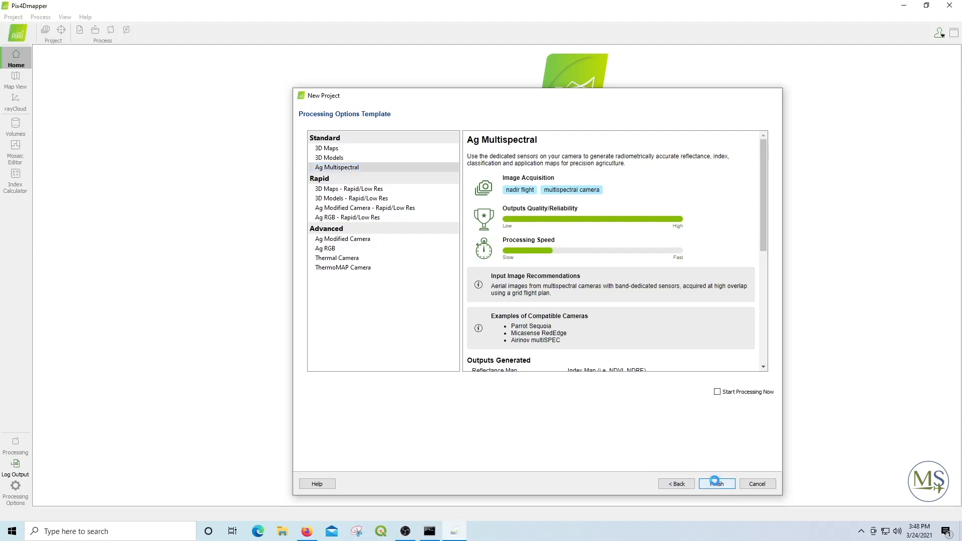
# Step: Finish the RedEdge-MX-PSDK project so capture positions appear on the satellite map
pyautogui.click(716, 483)
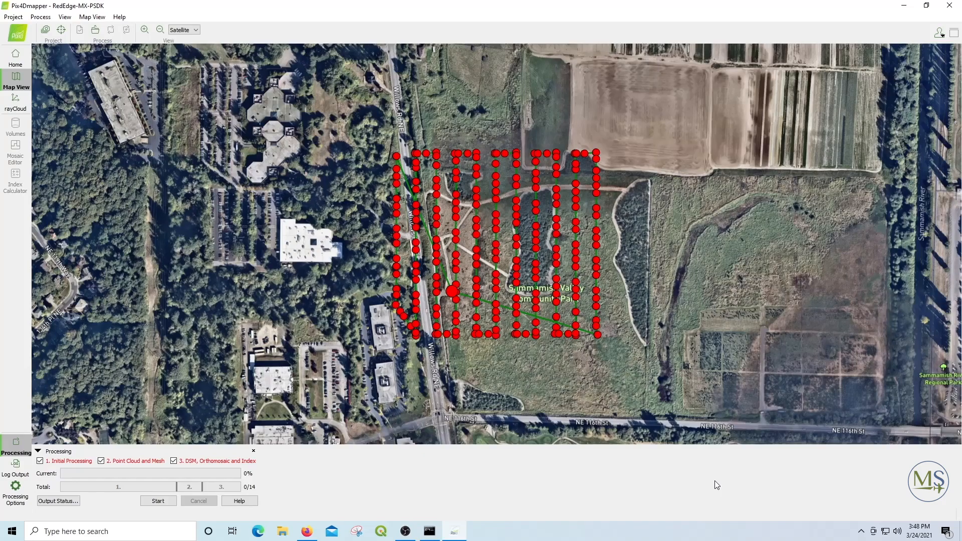
pyautogui.moveTo(555, 240)
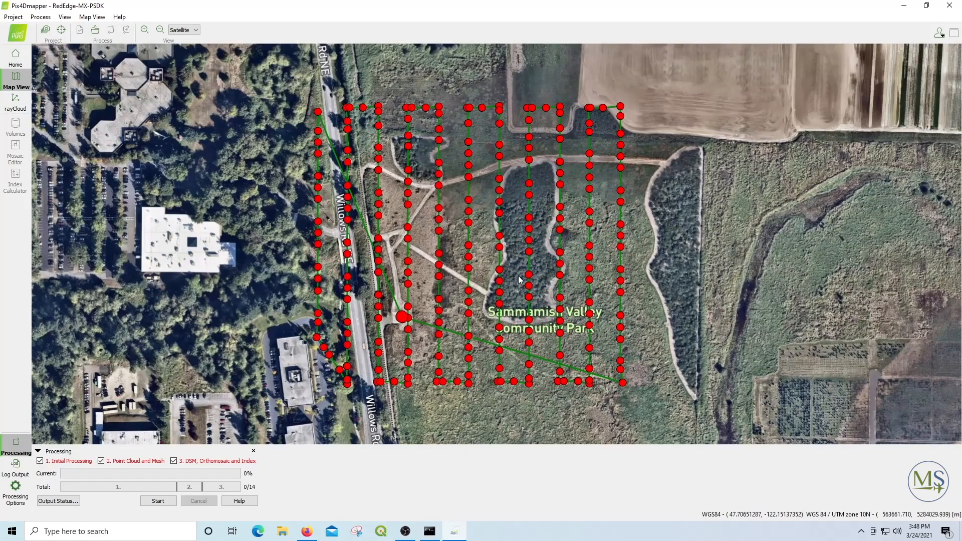
pyautogui.moveTo(126, 428)
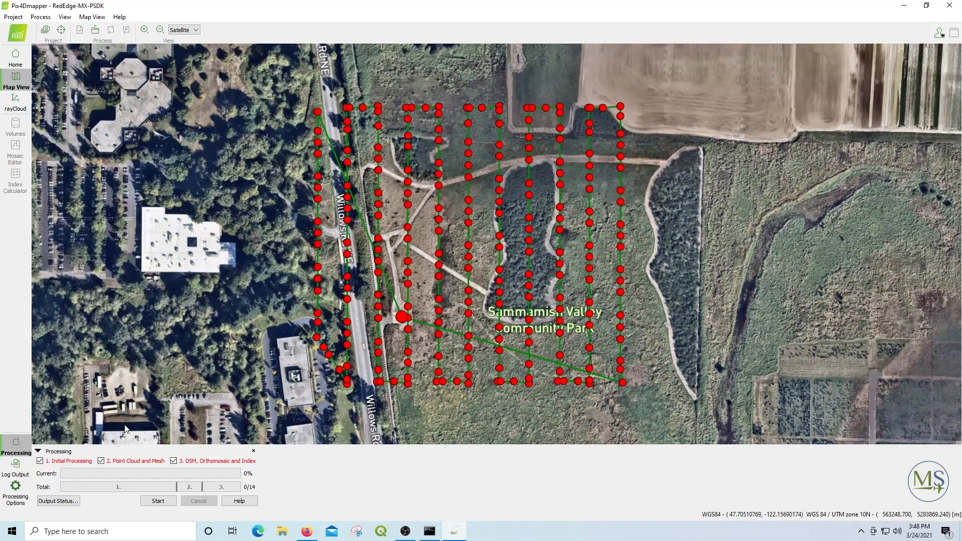
# Step: Calibrate the Blue, Green and Red bands against the reflectance panel
pyautogui.click(15, 488)
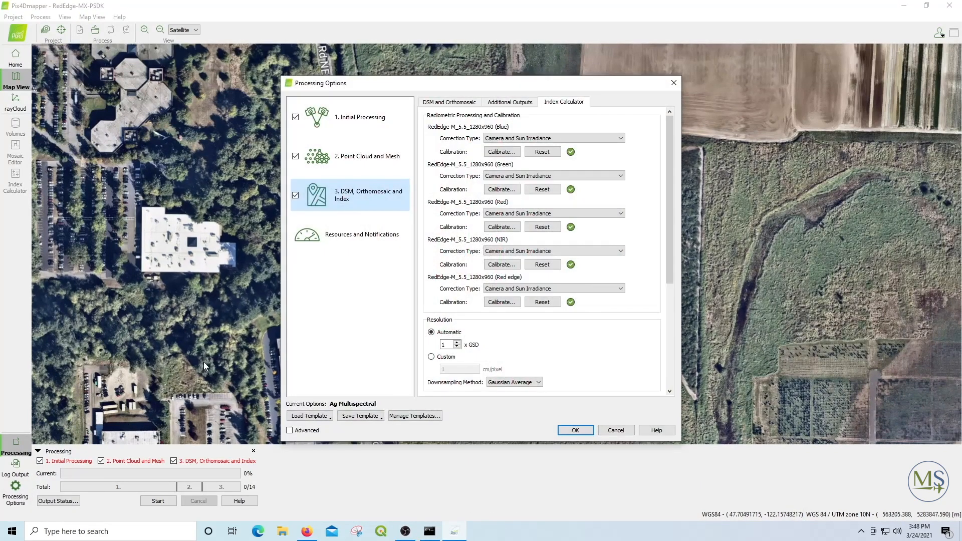
pyautogui.click(501, 151)
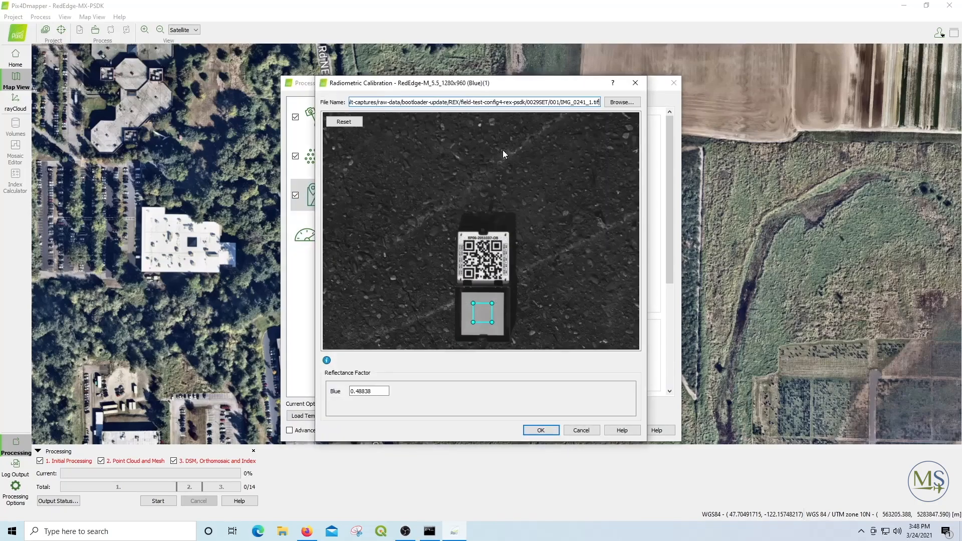
pyautogui.click(540, 430)
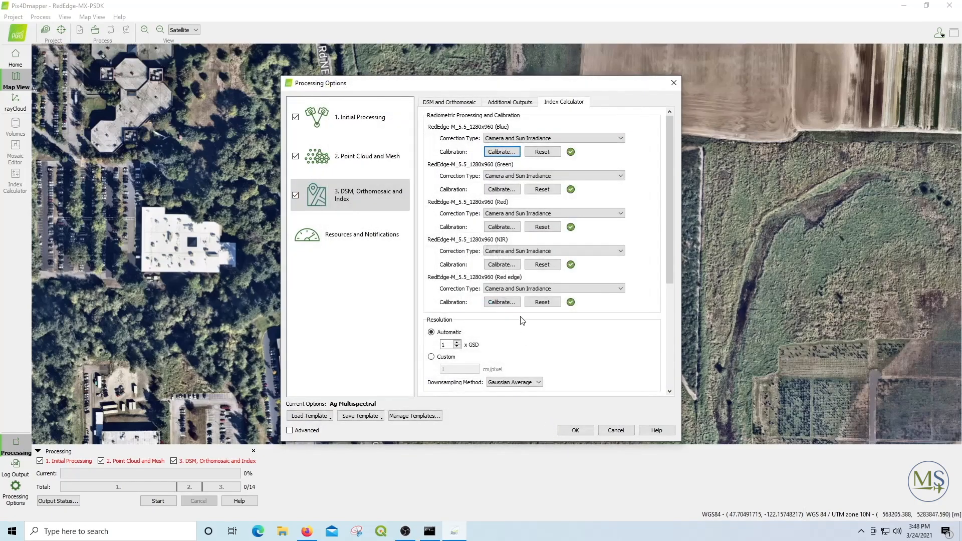
pyautogui.click(500, 189)
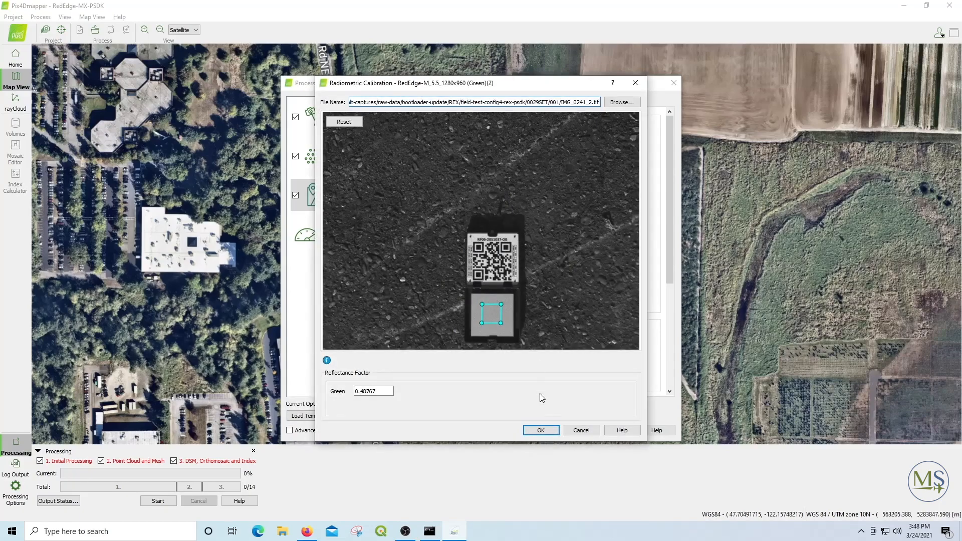
pyautogui.click(540, 430)
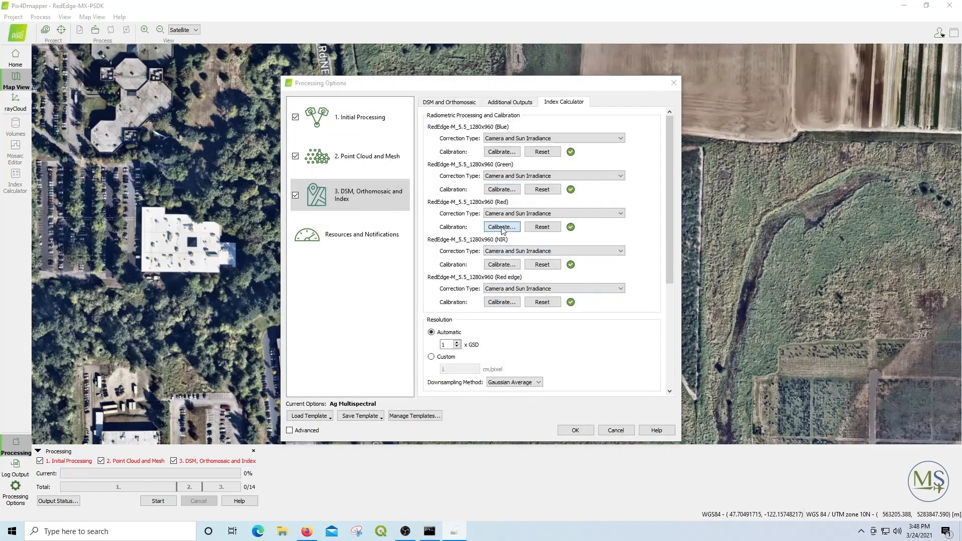
pyautogui.click(501, 226)
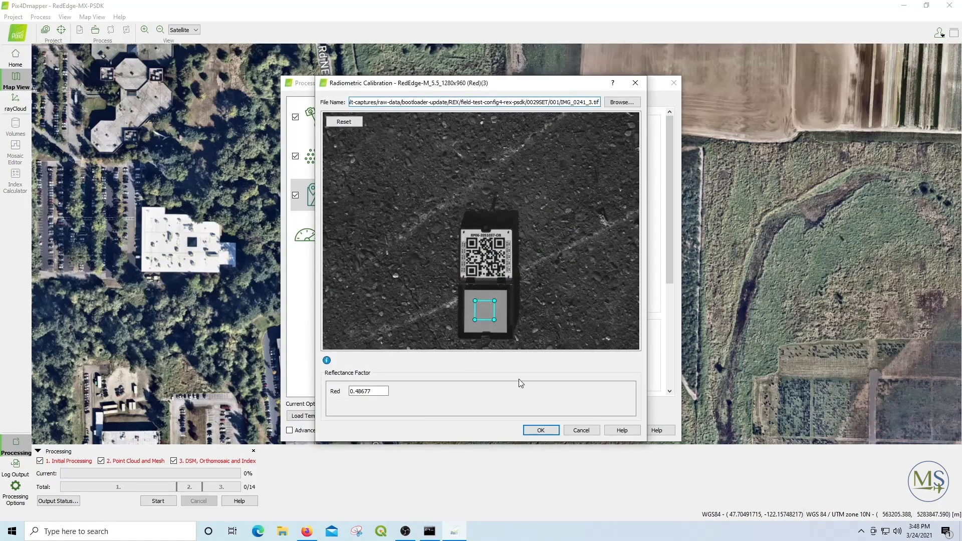
pyautogui.click(540, 429)
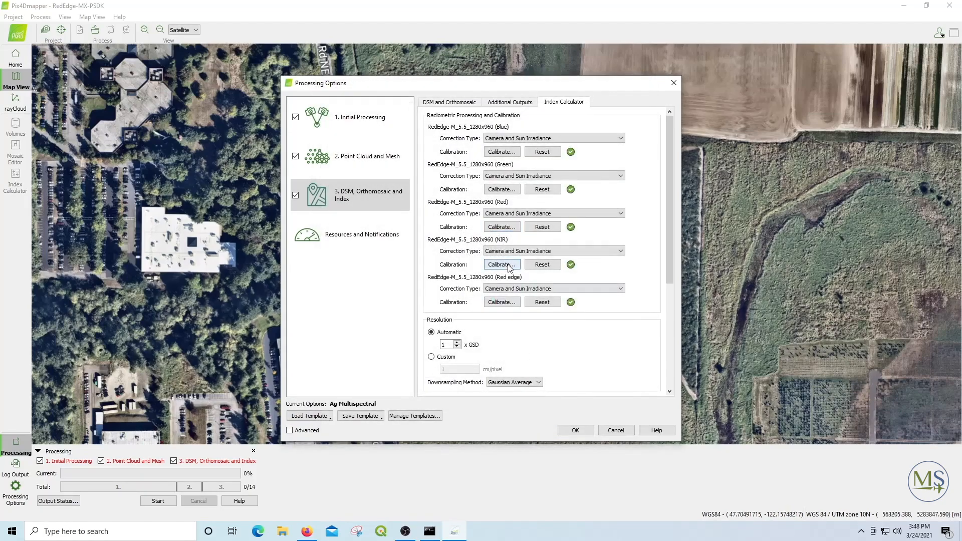
# Step: Calibrate the NIR and Red edge bands against the reflectance panel
pyautogui.click(500, 264)
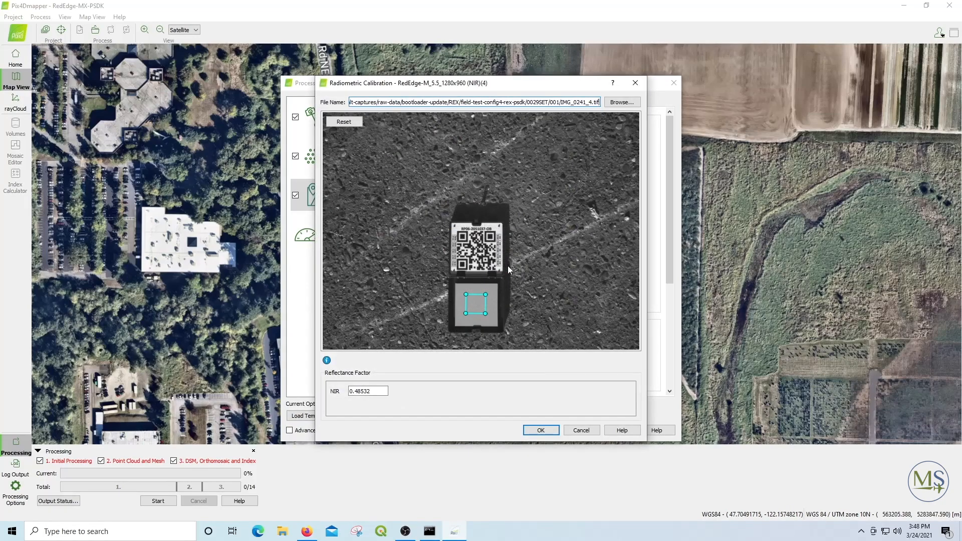
pyautogui.click(540, 430)
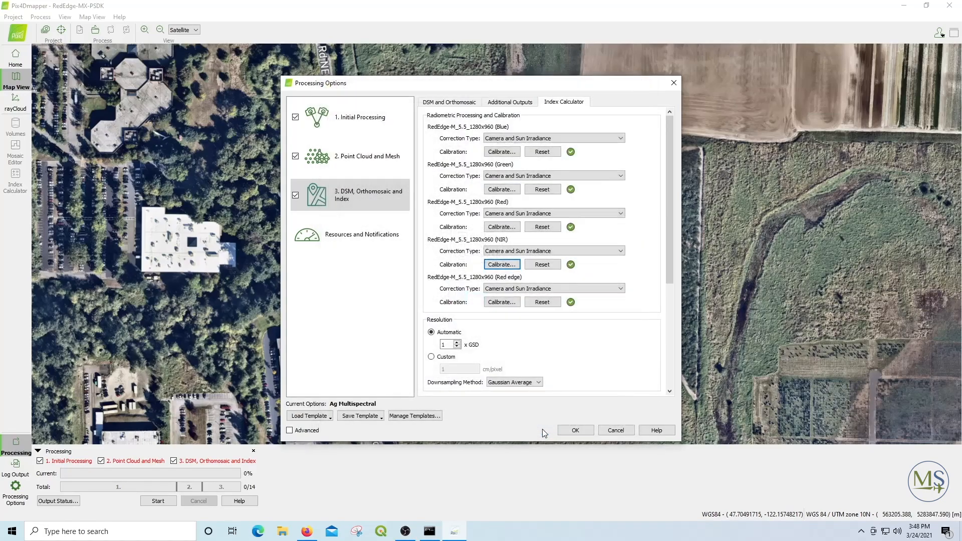
pyautogui.click(500, 301)
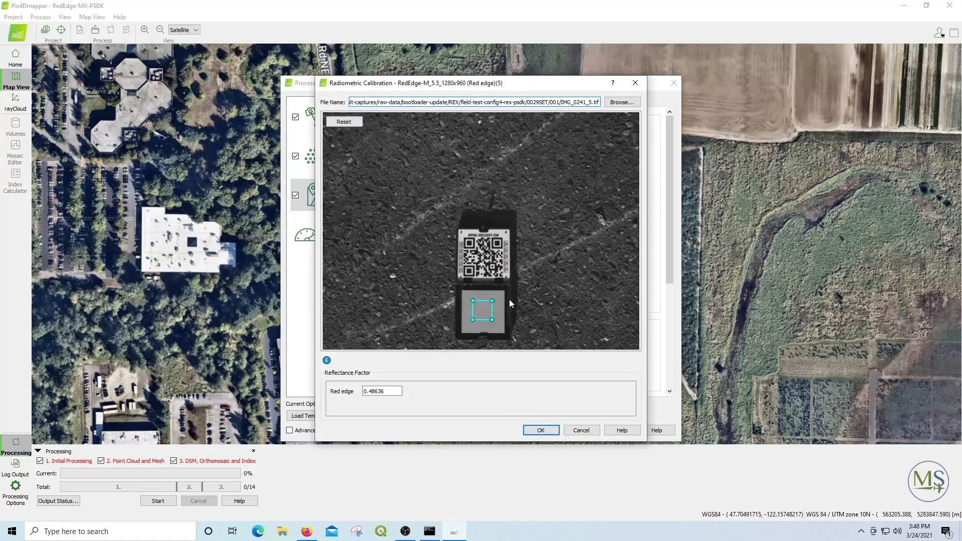
pyautogui.click(540, 429)
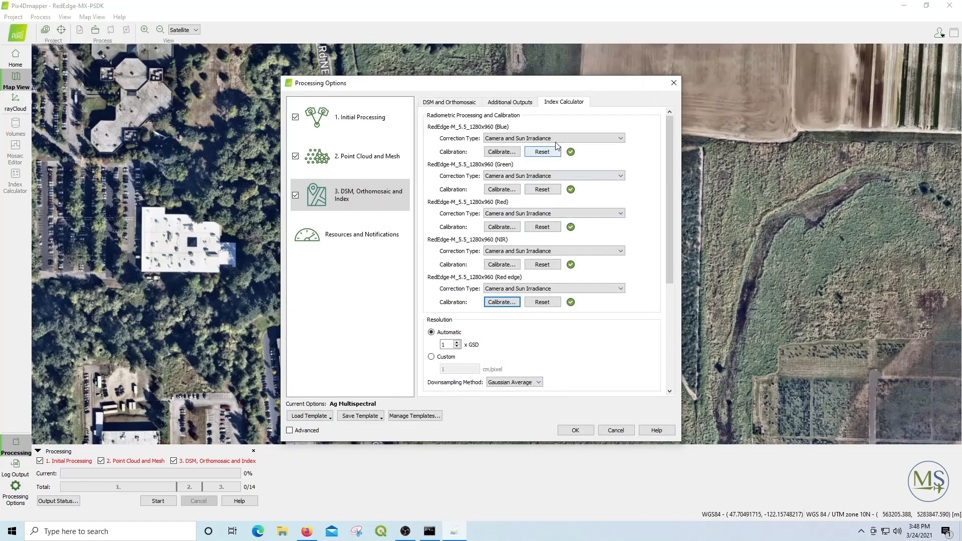
# Step: Keep Camera and Sun Irradiance as the Blue band's correction type
pyautogui.click(620, 137)
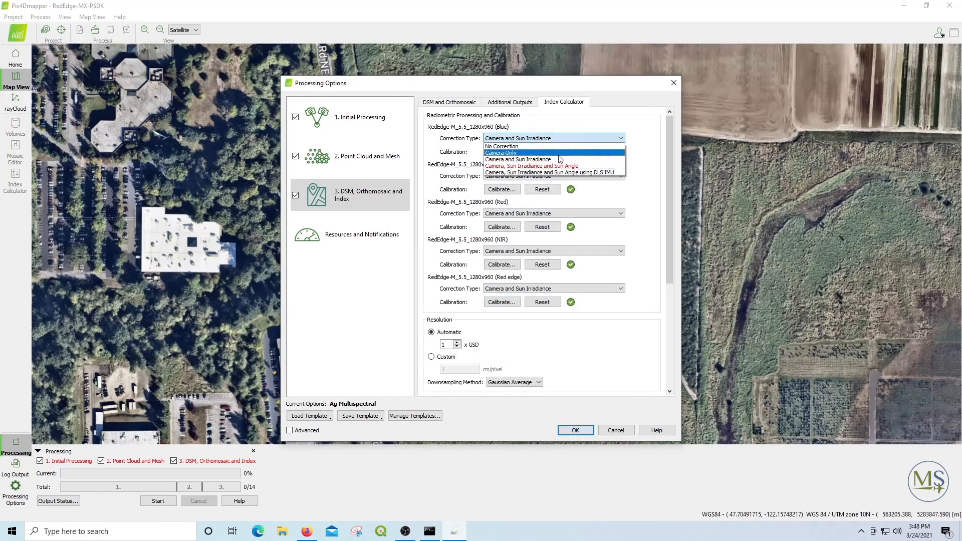
pyautogui.click(501, 152)
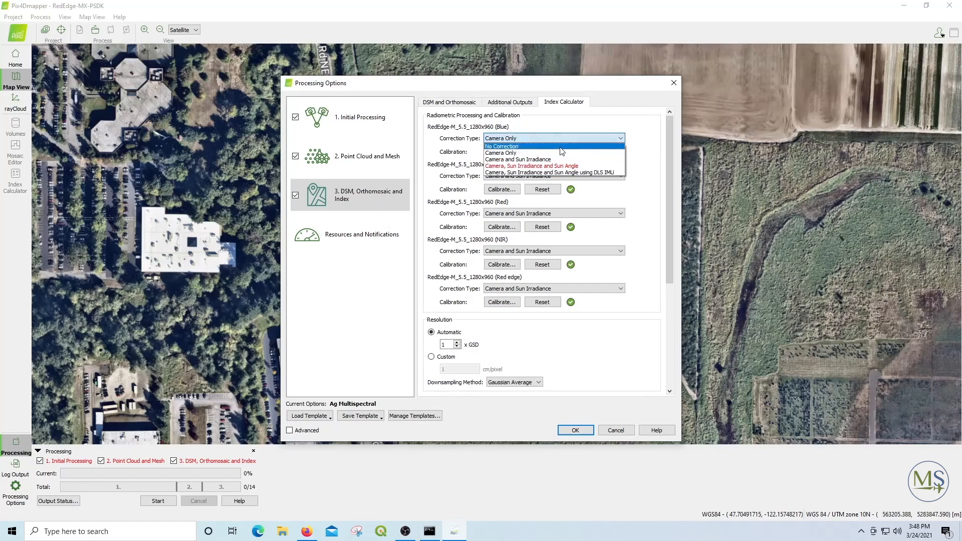
pyautogui.click(517, 159)
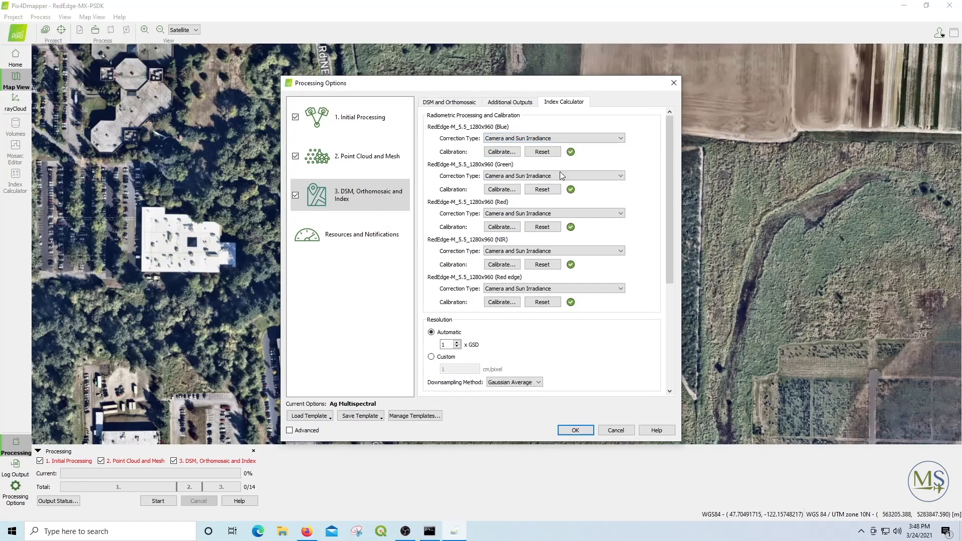
pyautogui.moveTo(472, 257)
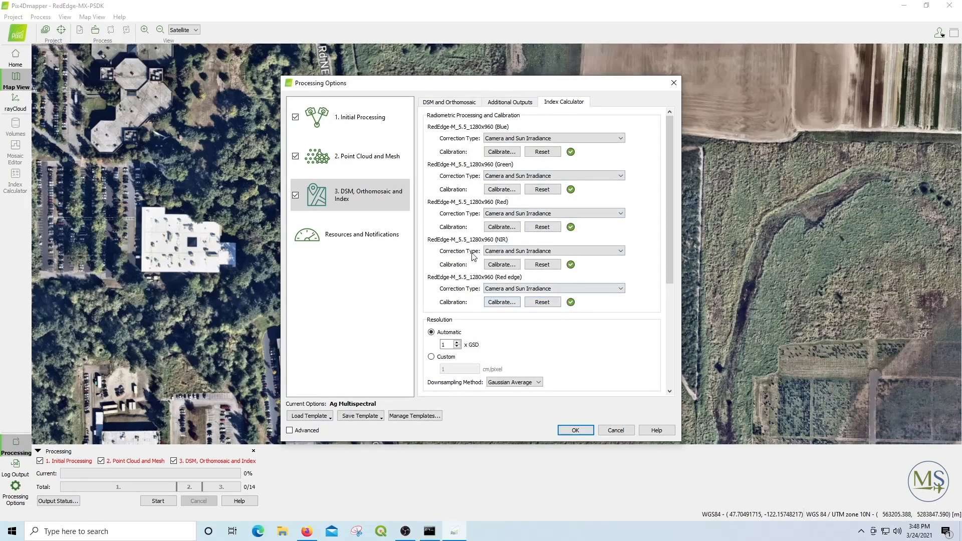
# Step: Review the Initial Processing, Point Cloud and Mesh, DSM and Resources pages, then accept
pyautogui.click(360, 118)
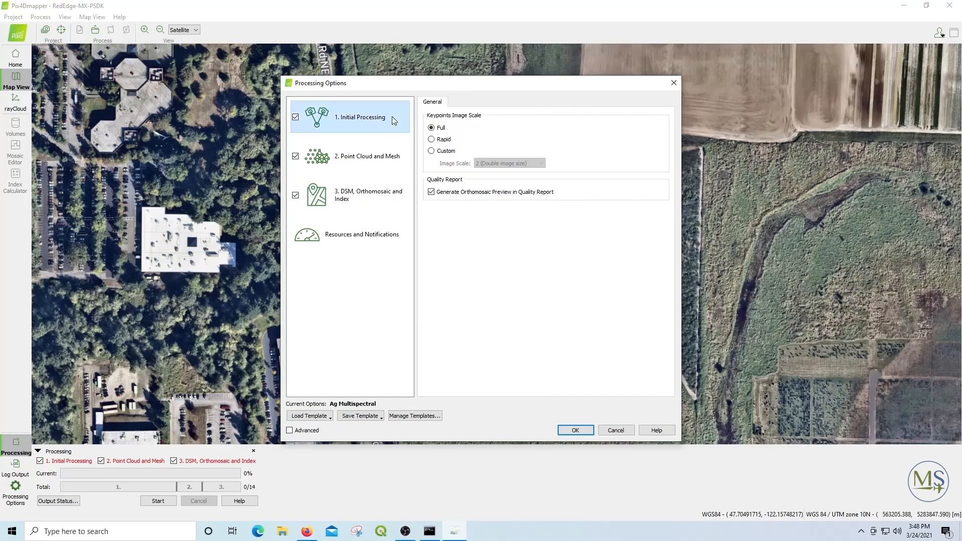
pyautogui.click(367, 156)
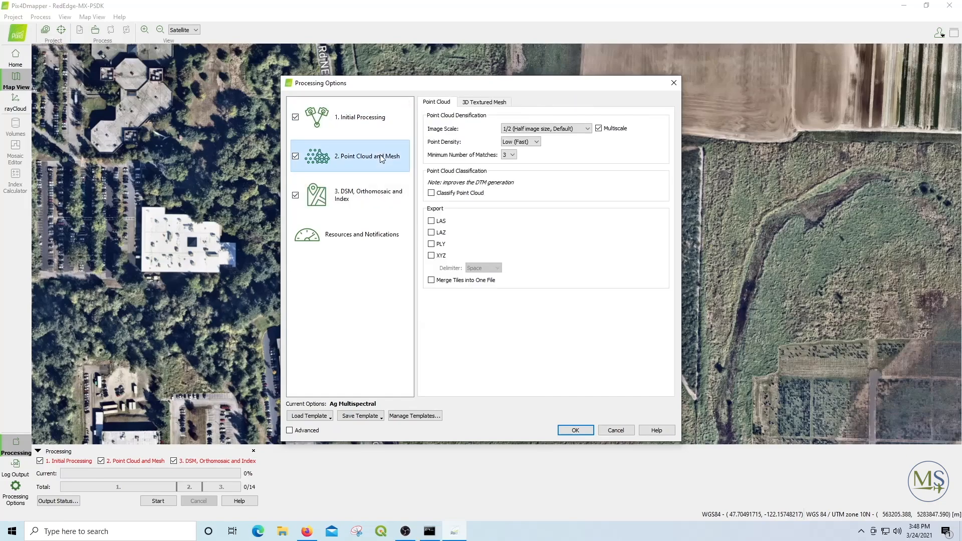
pyautogui.click(484, 101)
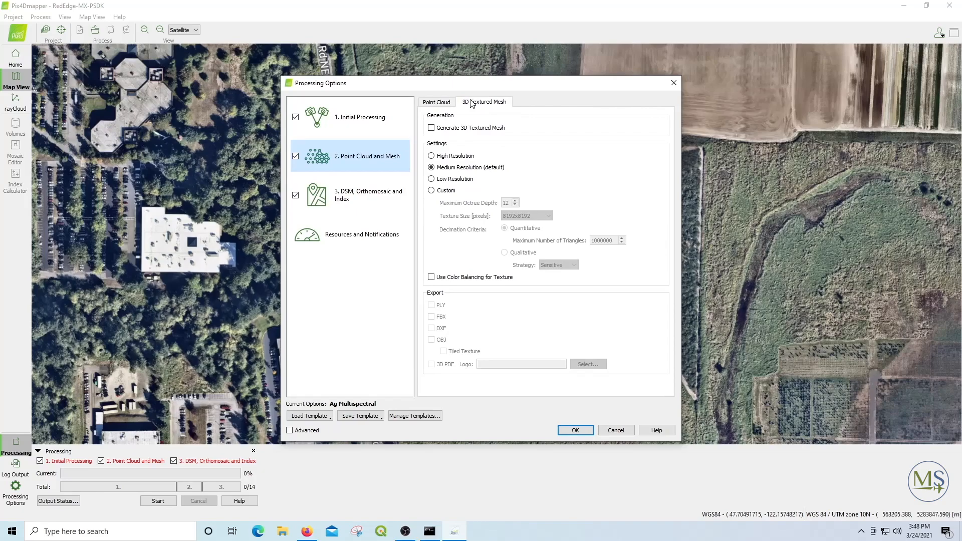
pyautogui.click(368, 195)
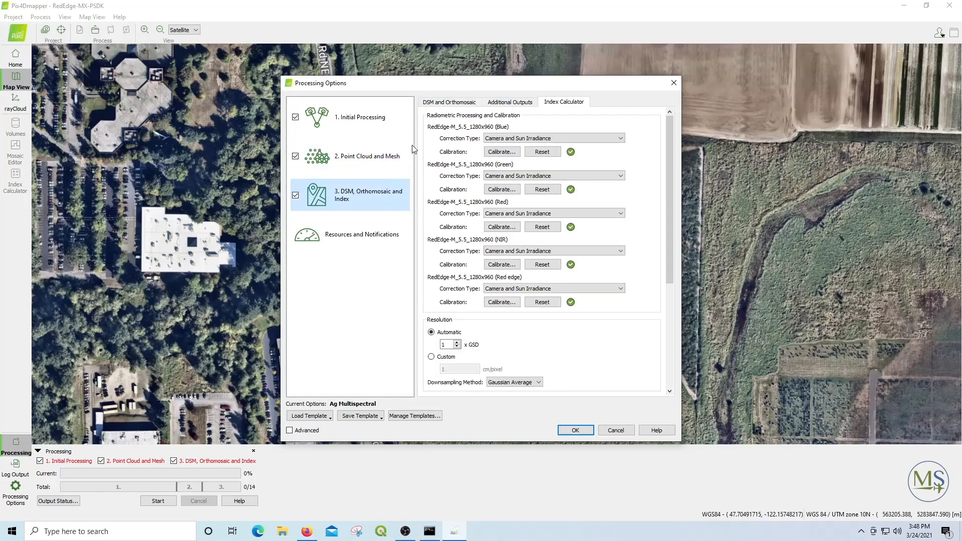
pyautogui.click(448, 102)
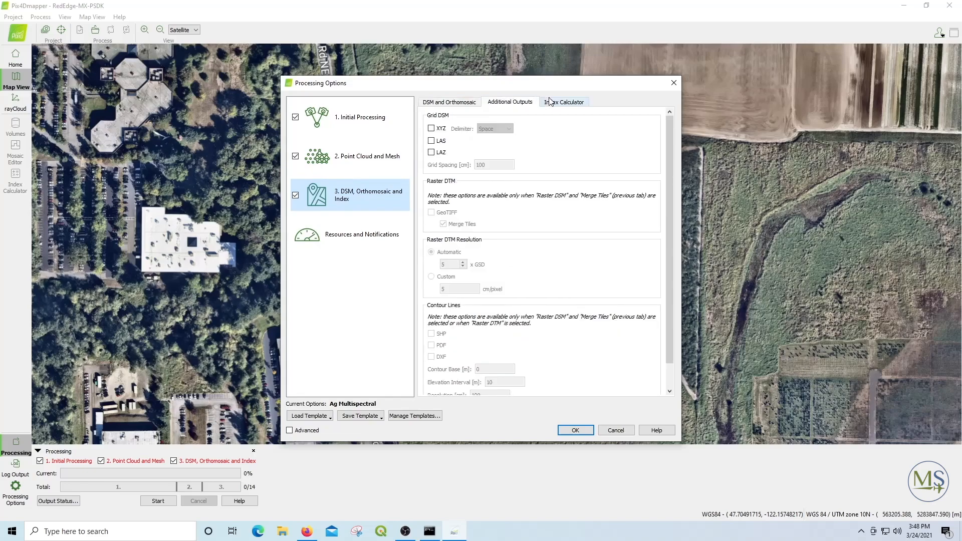
pyautogui.click(563, 102)
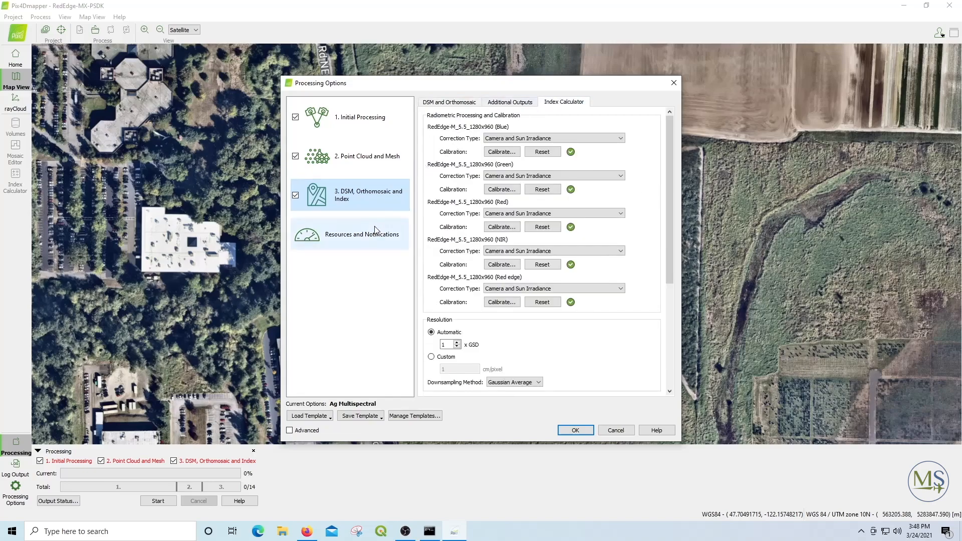
pyautogui.click(361, 234)
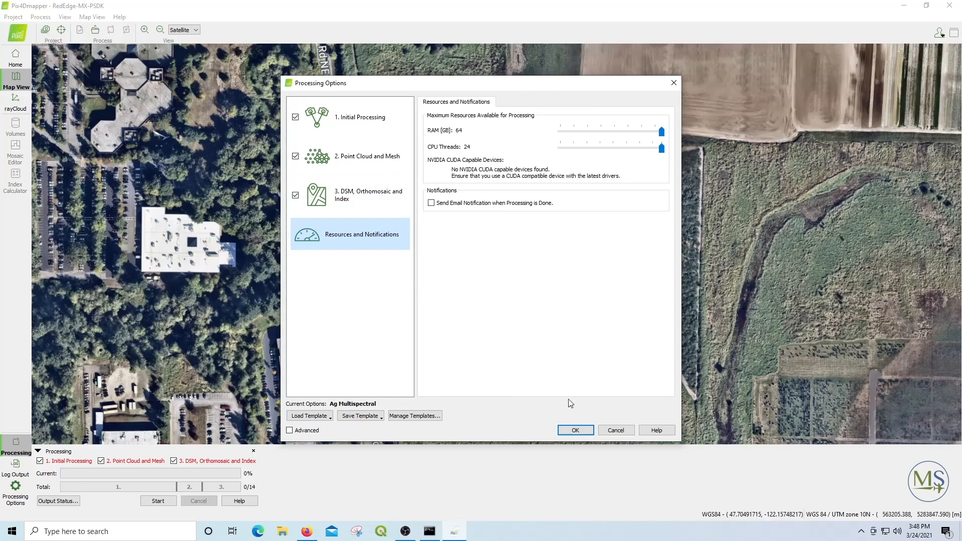
pyautogui.click(574, 429)
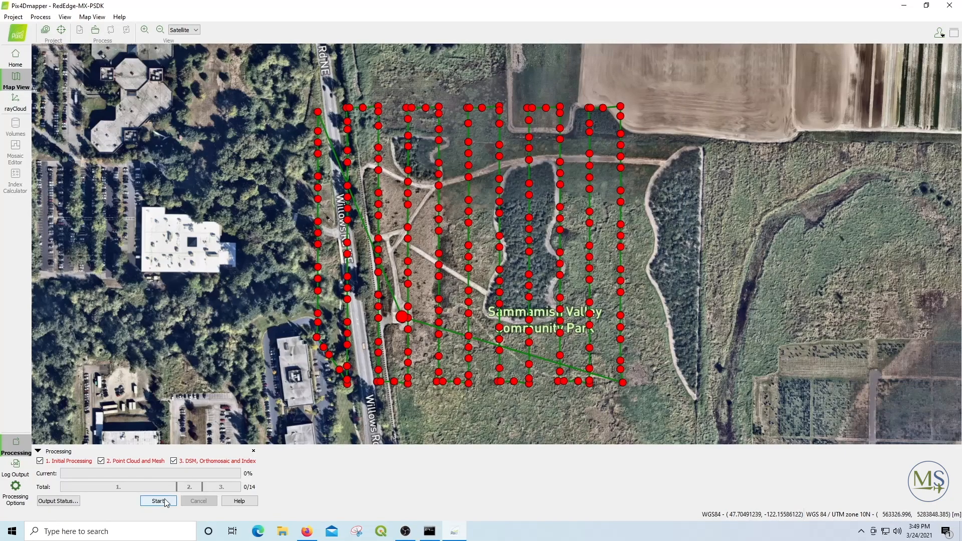
# Step: Run initial processing, point cloud and mesh, and DSM, orthomosaic and index generation
pyautogui.click(158, 500)
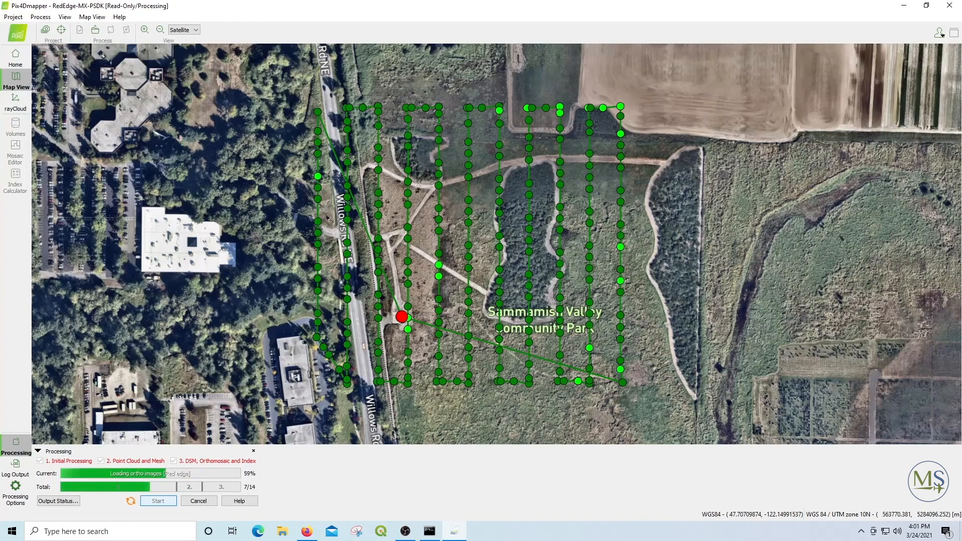
pyautogui.click(14, 103)
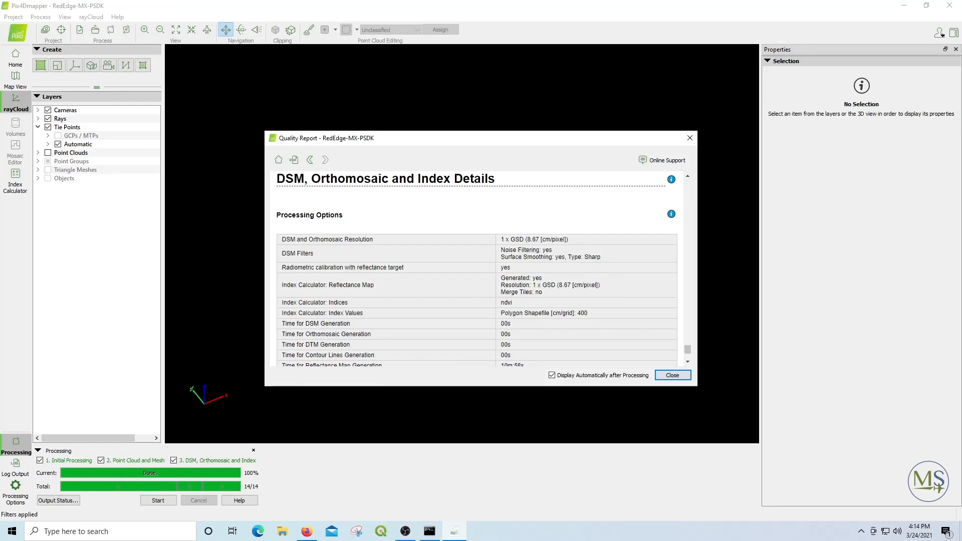
pyautogui.moveTo(790, 326)
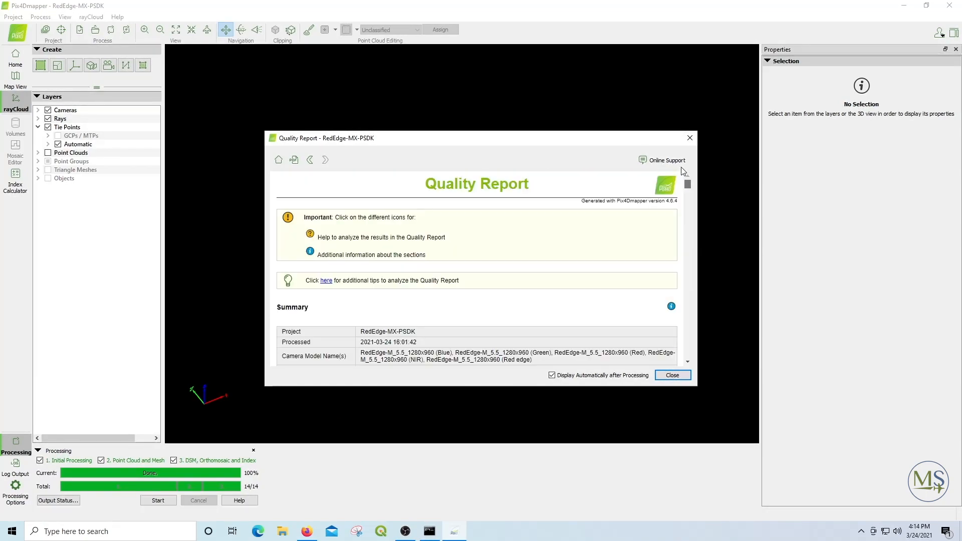
# Step: Scroll through the quality report's processing details, summary and orthomosaic preview
pyautogui.scroll(-3)
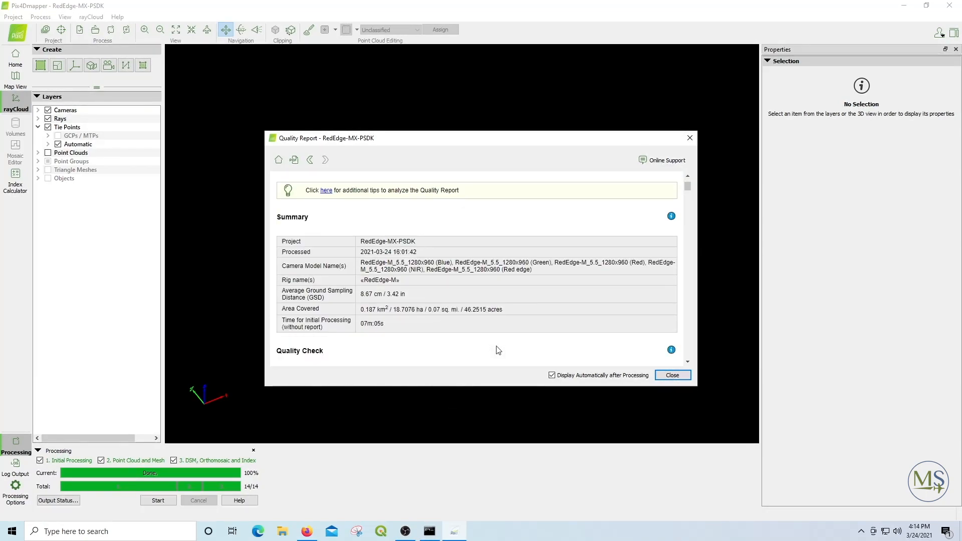
pyautogui.scroll(-3)
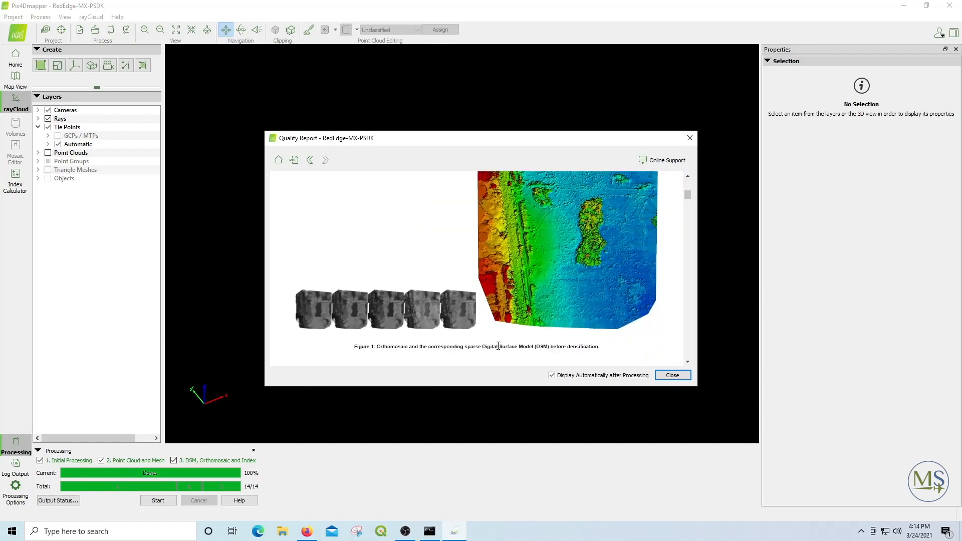
pyautogui.scroll(-3)
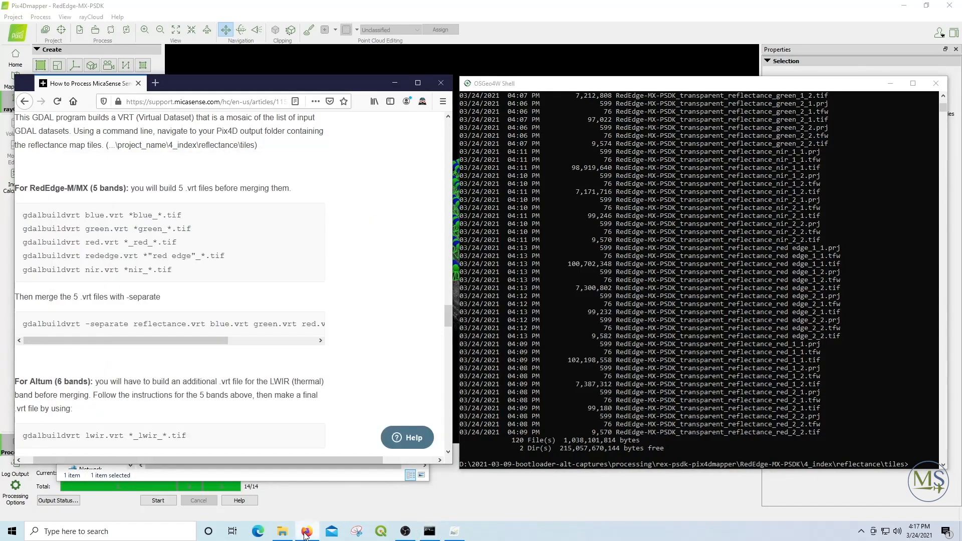
# Step: Copy the MicaSense gdalbuildvrt command to build per-band VRTs and the stacked reflectance.vrt
pyautogui.doubleClick(143, 215)
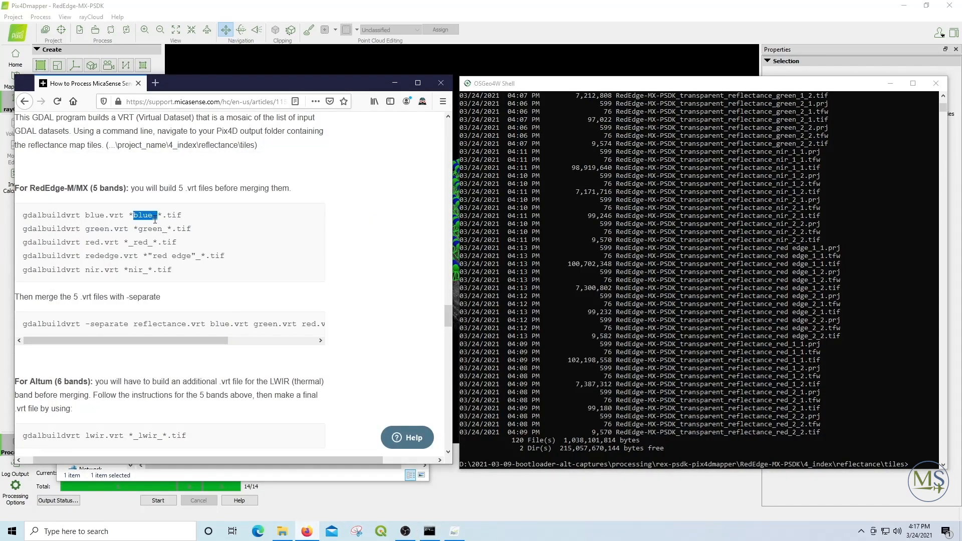
pyautogui.tripleClick(101, 215)
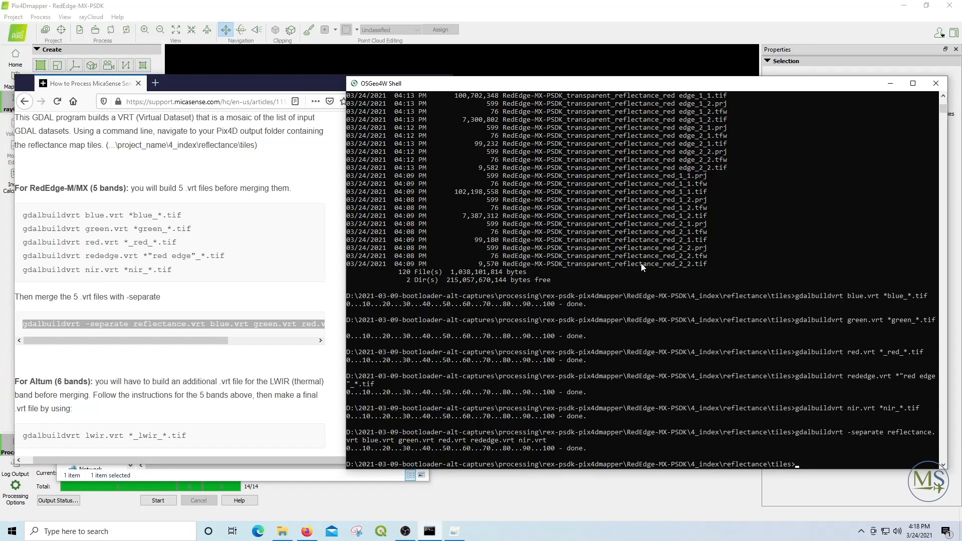
pyautogui.scroll(3)
pyautogui.write('dir')
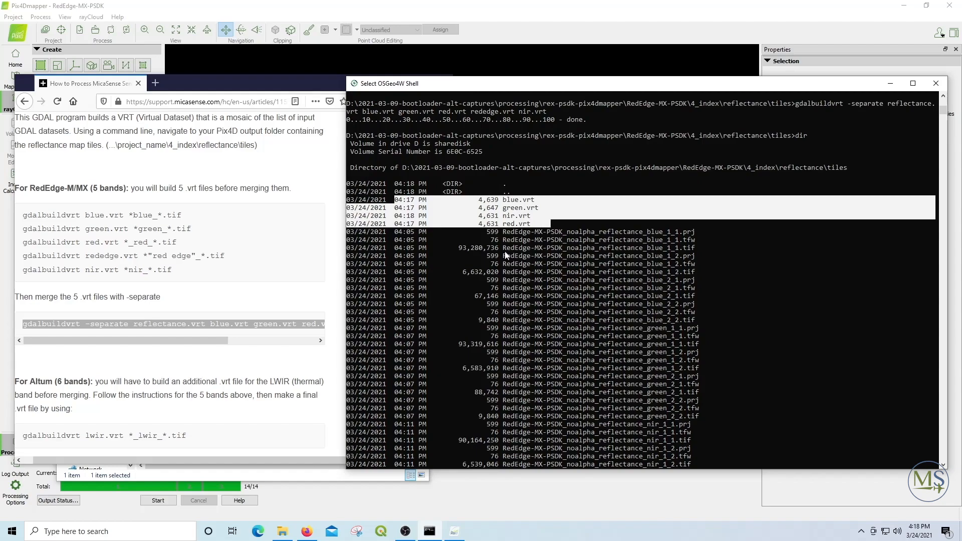
# Step: Scroll the tiles folder listing to see the blue, green, nir and red .vrt files
pyautogui.scroll(-3)
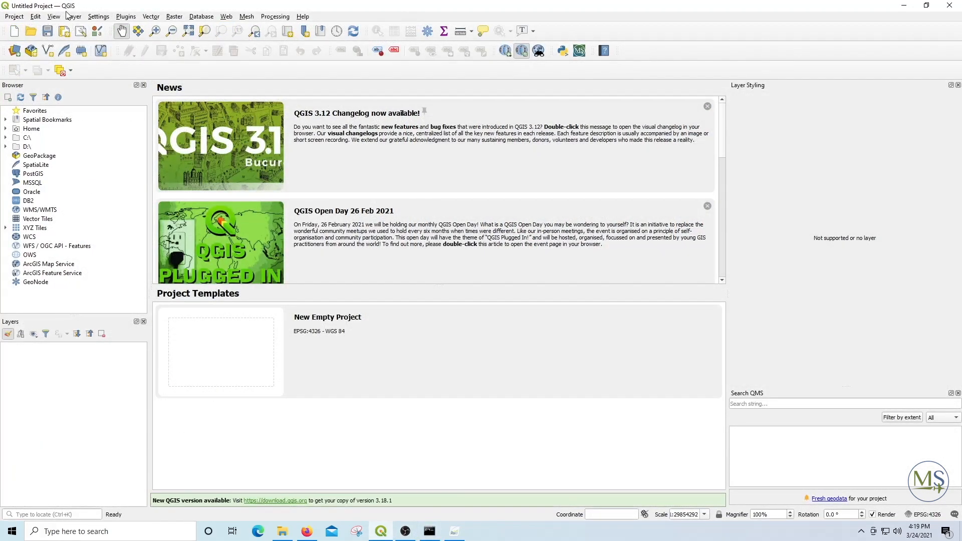
# Step: Add reflectance.vrt from rex-psdk-pix4dmapper/4_index/reflectance/tiles as a raster layer
pyautogui.click(74, 16)
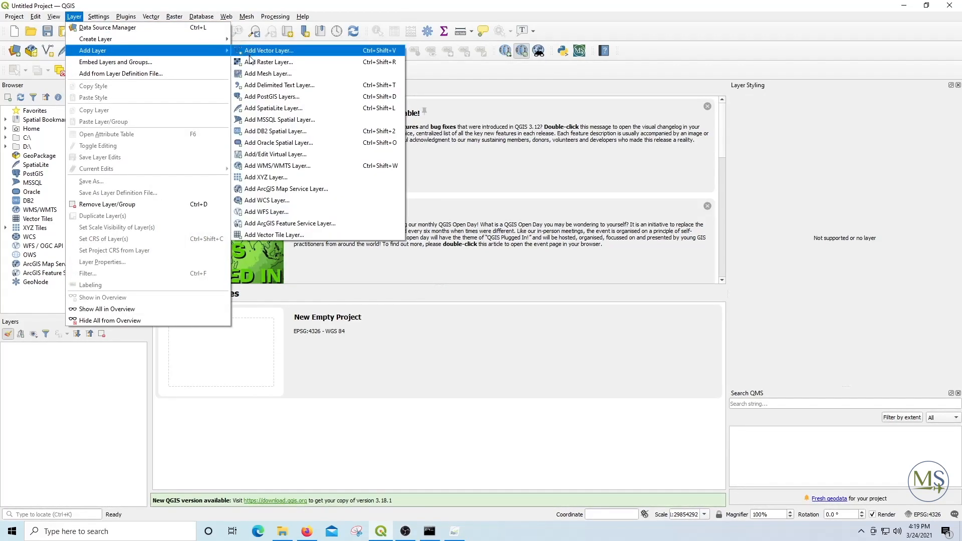
pyautogui.click(268, 62)
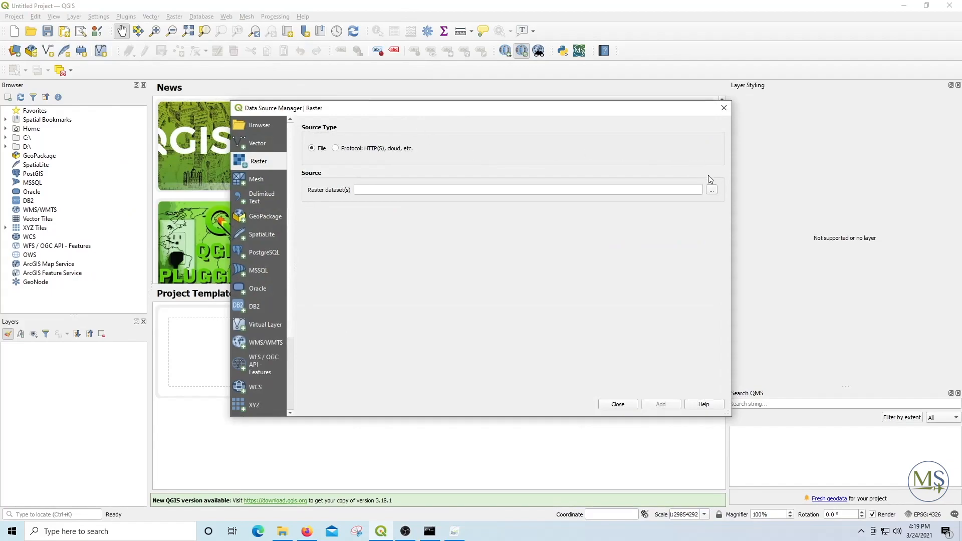
pyautogui.click(711, 189)
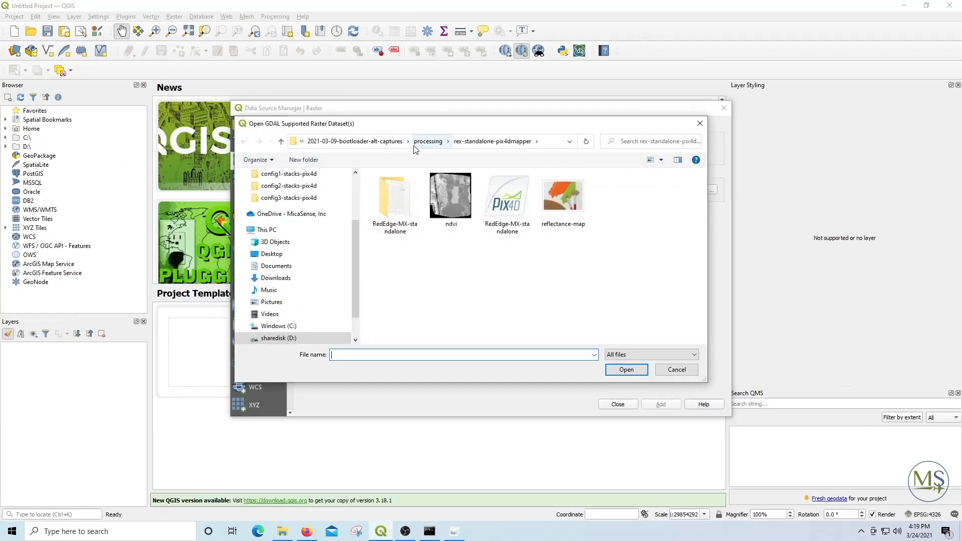
pyautogui.click(428, 141)
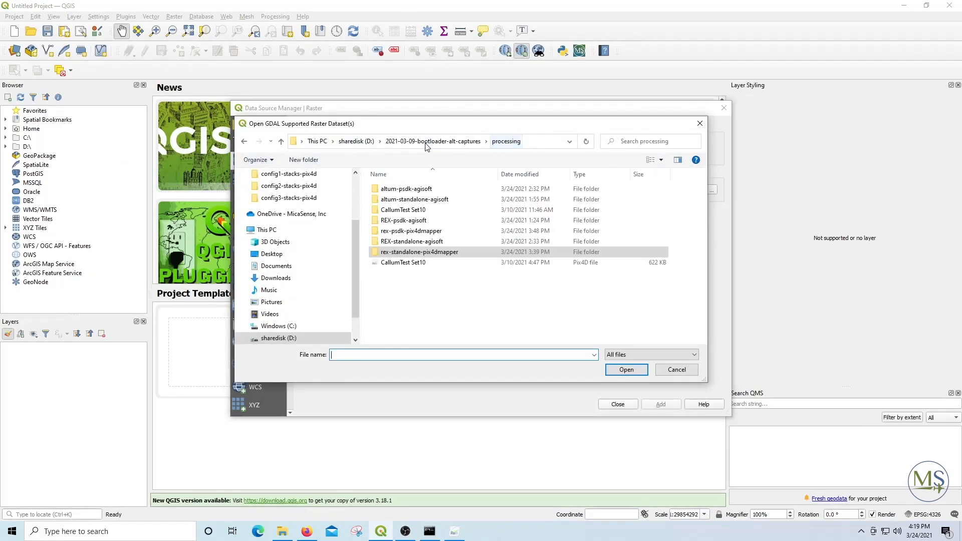
pyautogui.moveTo(414, 199)
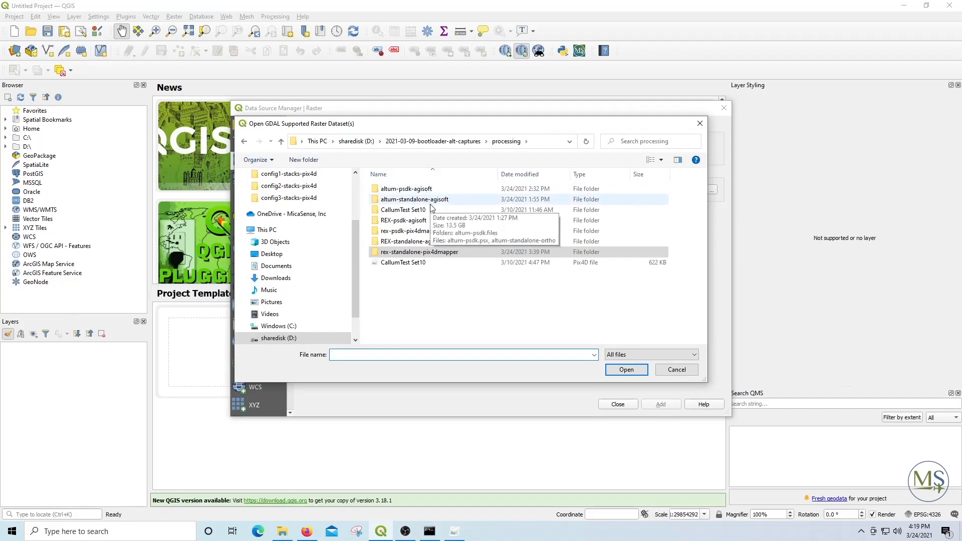
pyautogui.moveTo(429, 230)
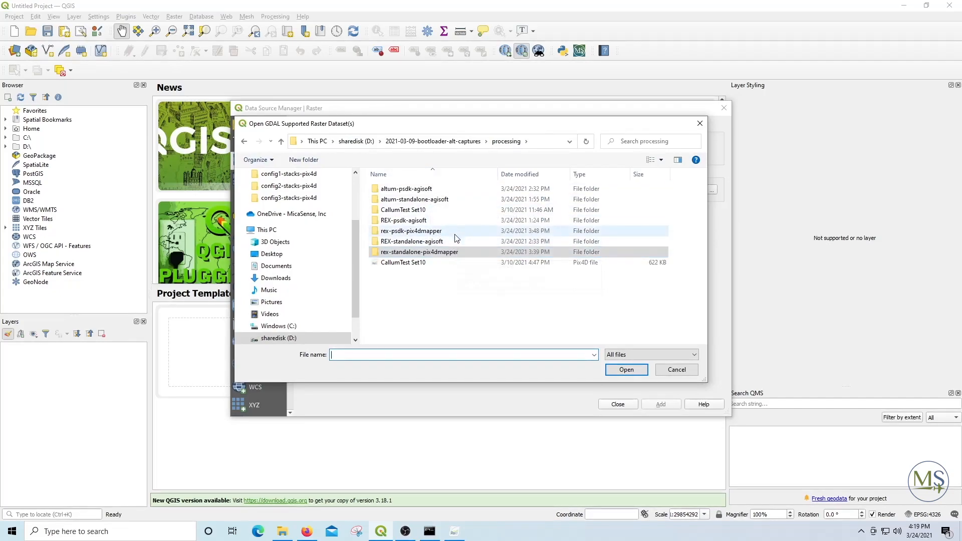
pyautogui.doubleClick(412, 231)
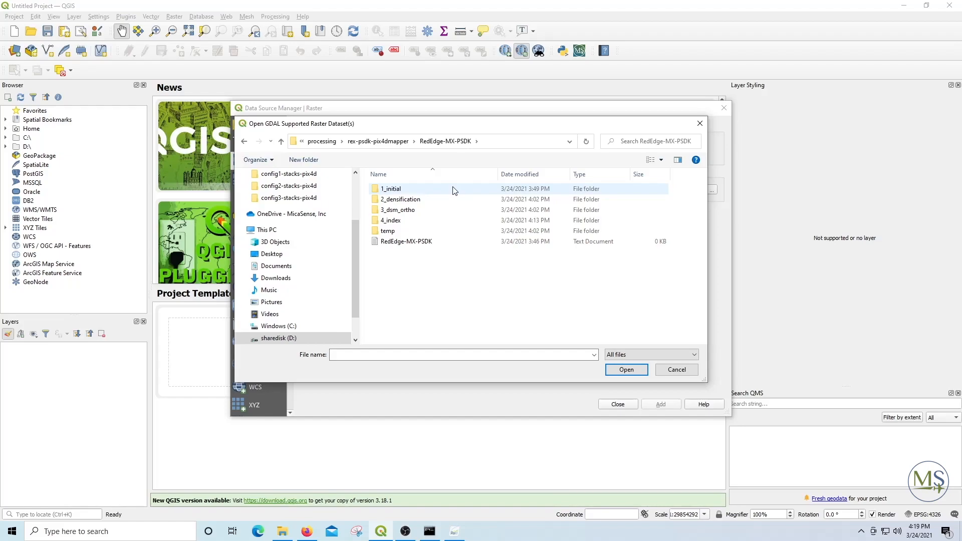
pyautogui.doubleClick(391, 219)
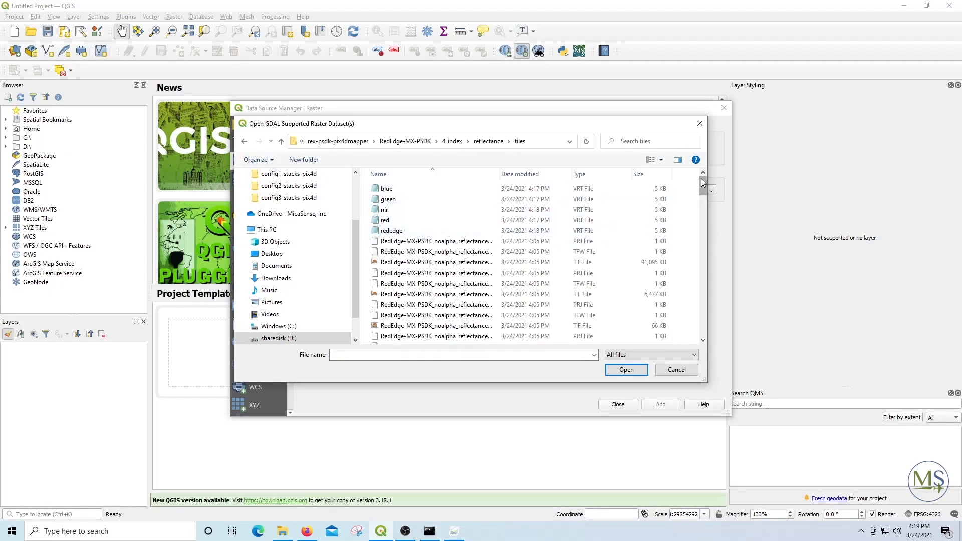
pyautogui.click(395, 338)
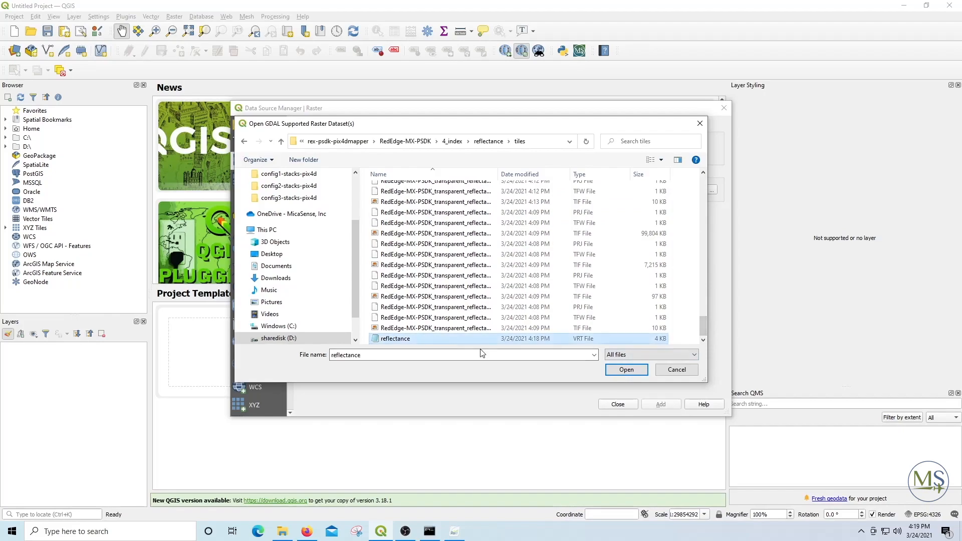
pyautogui.click(625, 369)
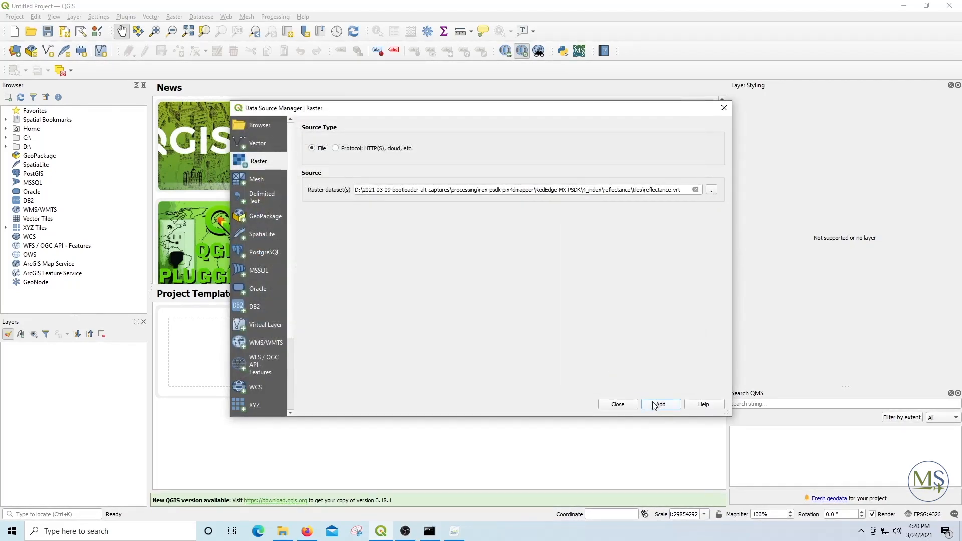
pyautogui.click(660, 404)
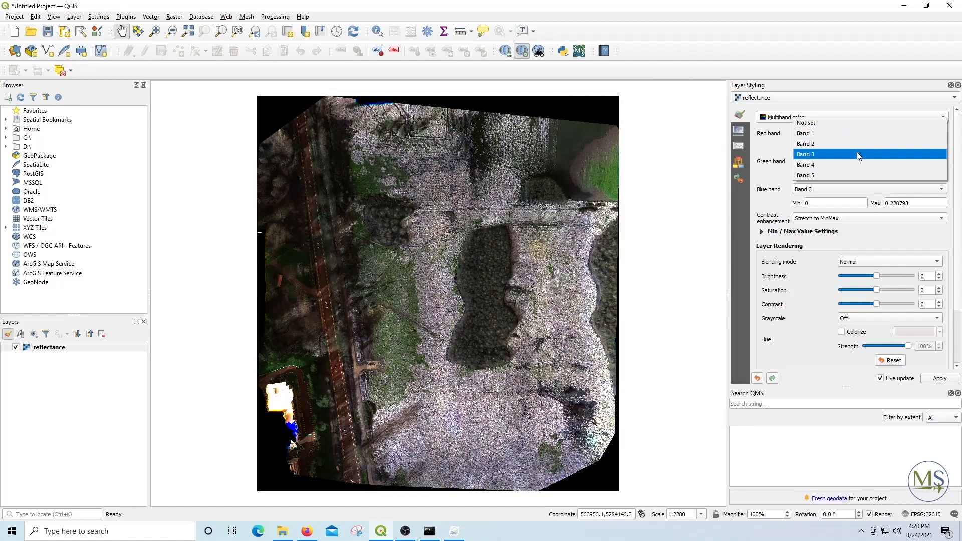
# Step: Map bands 3, 2, 1 to red, green, blue, sharing the 0.228793 maximum
pyautogui.click(806, 154)
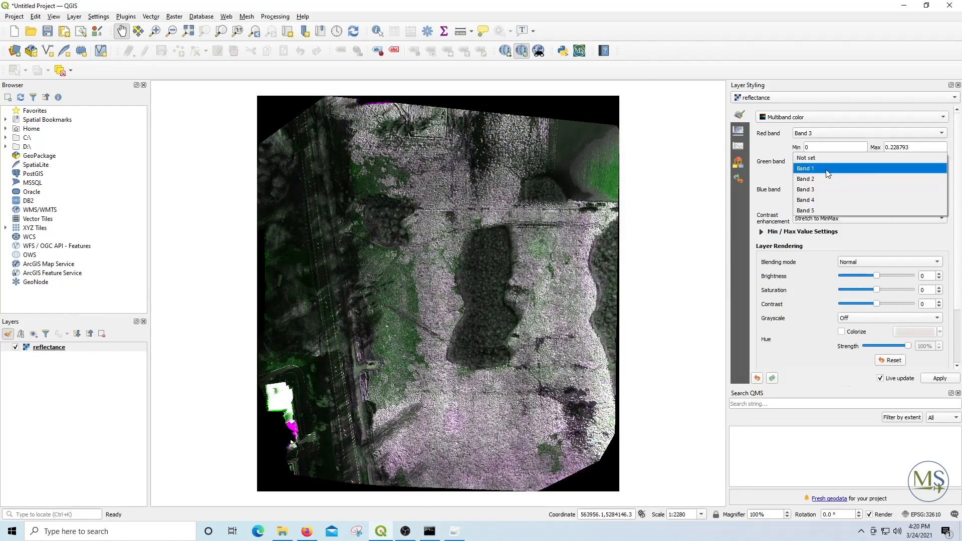
pyautogui.click(805, 178)
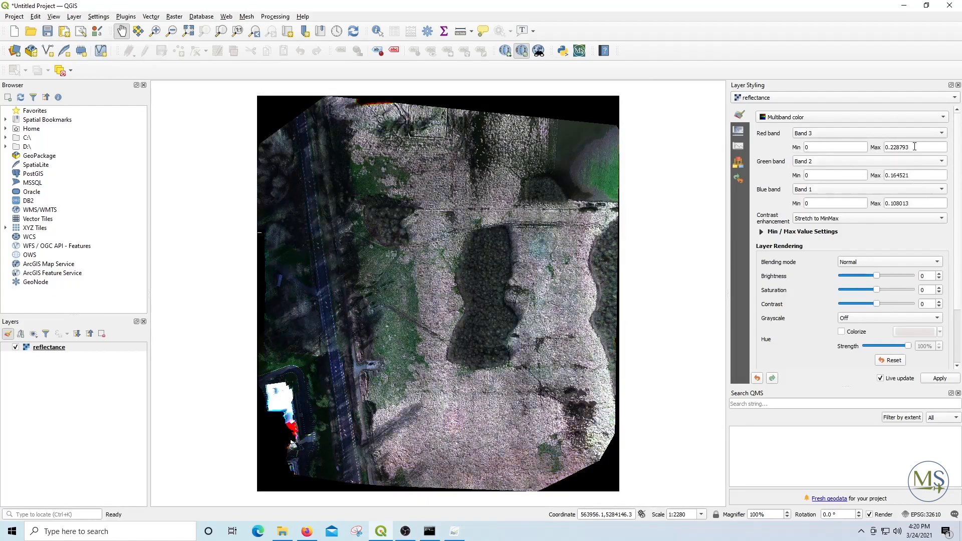
pyautogui.tripleClick(914, 175)
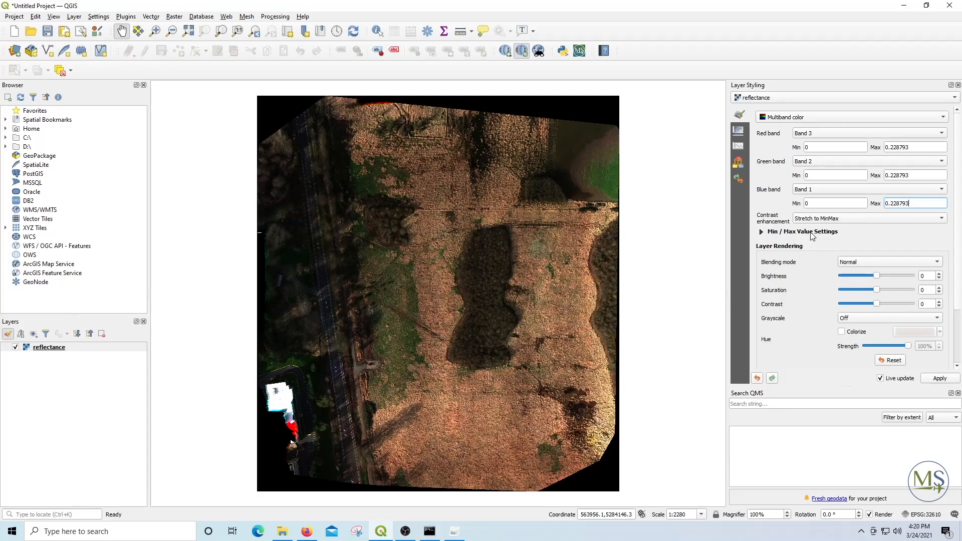
pyautogui.click(739, 131)
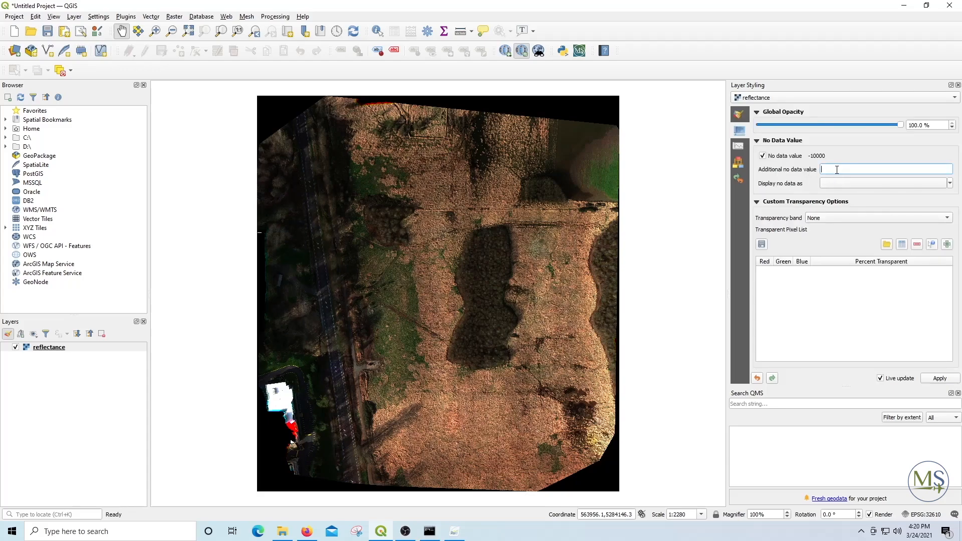
# Step: Set 0 as an additional no-data value for the reflectance layer
pyautogui.write('0')
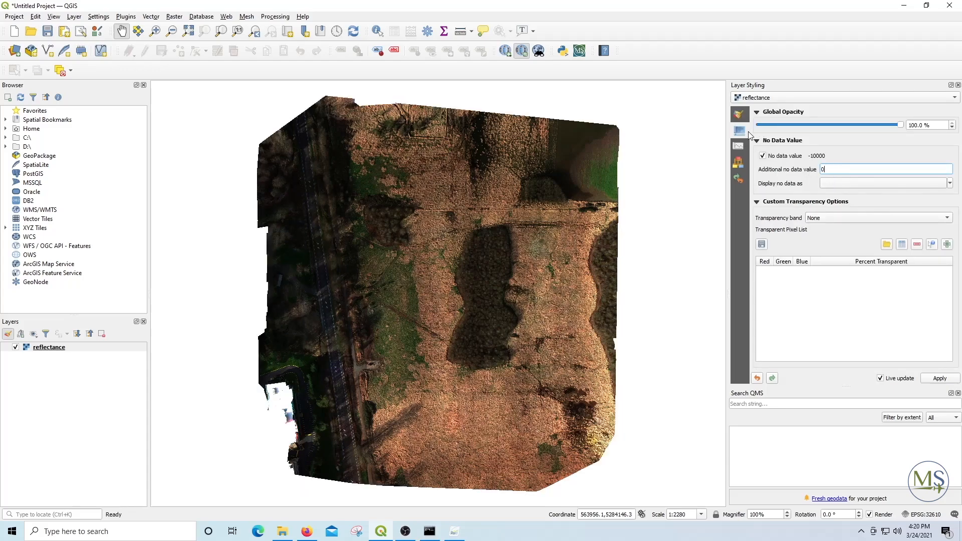
pyautogui.click(740, 115)
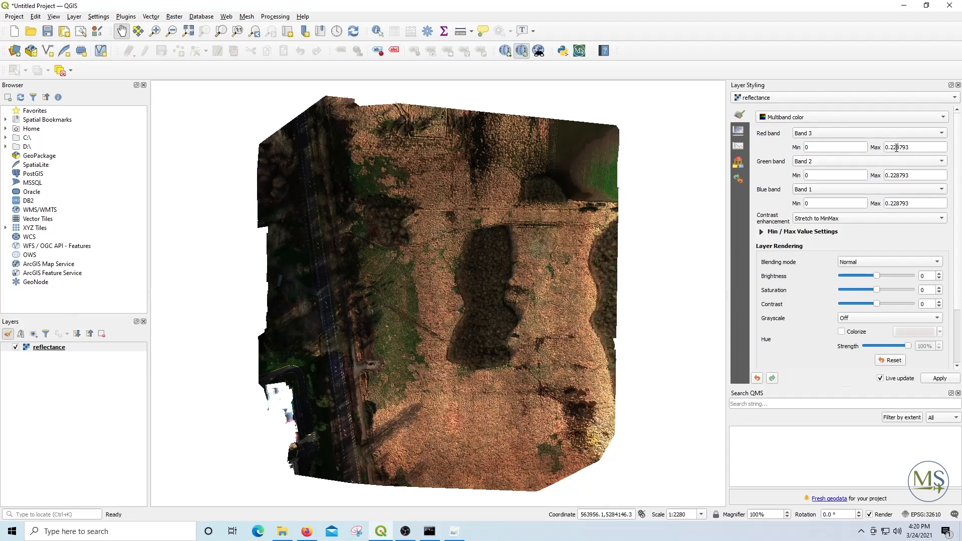
# Step: Set band maxima to 0.3, compare Min/max and Mean ± std dev, then use cumulative count cut 2–98%
pyautogui.tripleClick(913, 146)
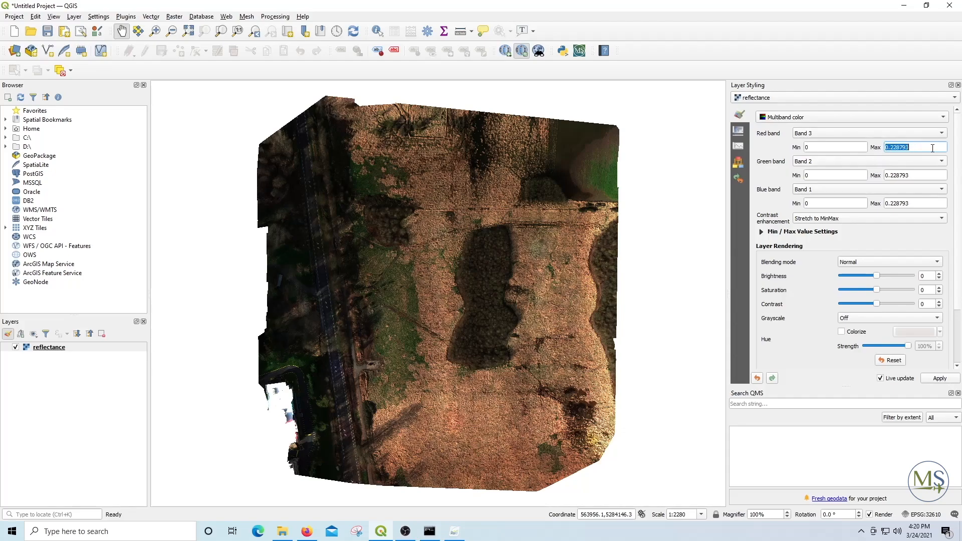
pyautogui.write('3')
pyautogui.click(915, 175)
pyautogui.write('0.3')
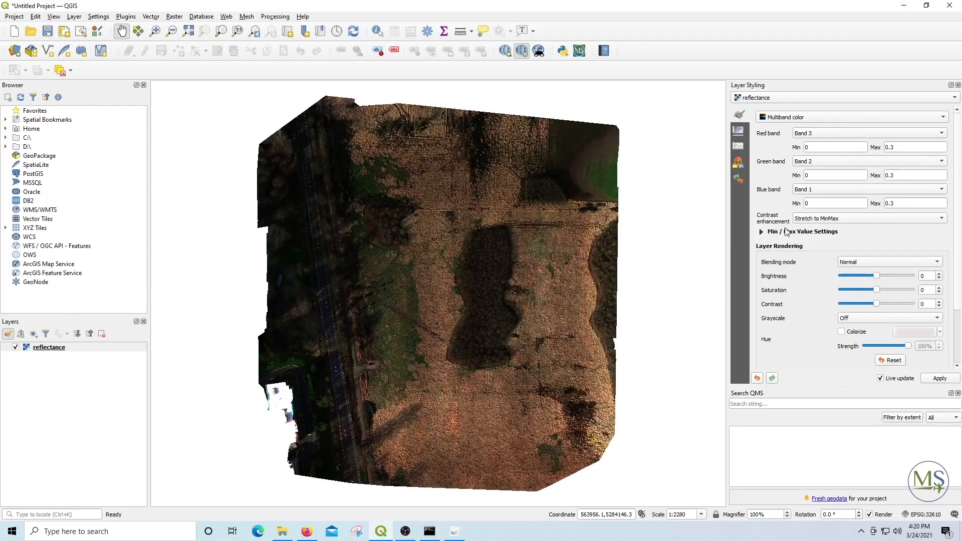
pyautogui.click(761, 232)
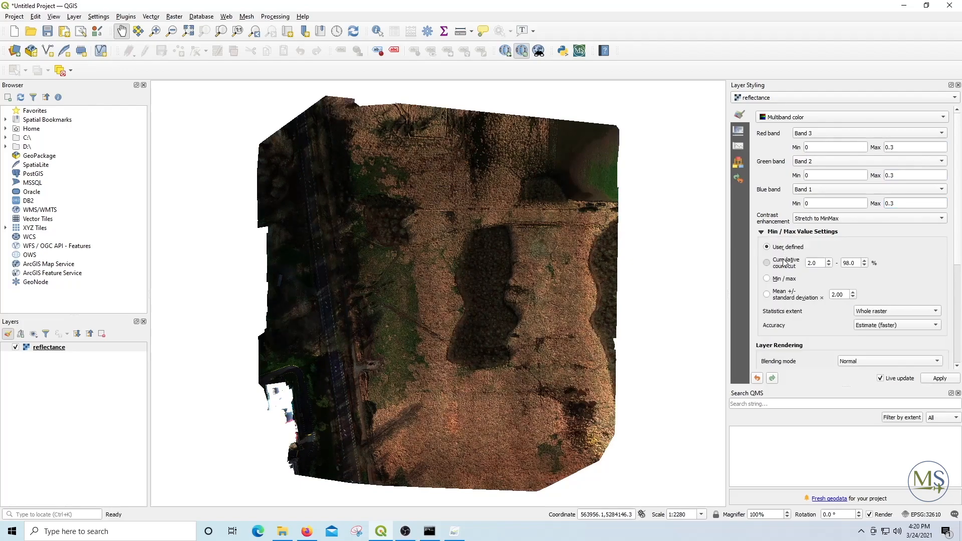
pyautogui.click(766, 263)
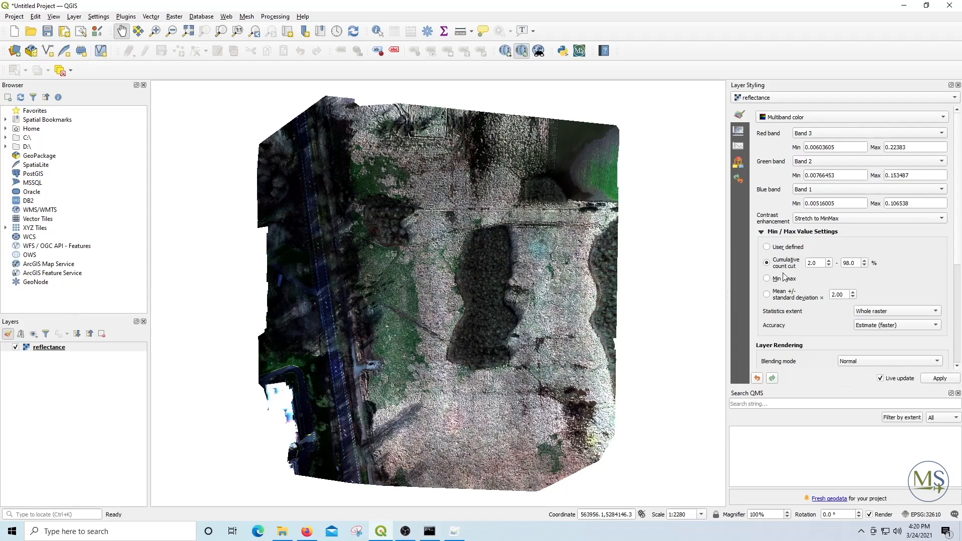
pyautogui.click(766, 279)
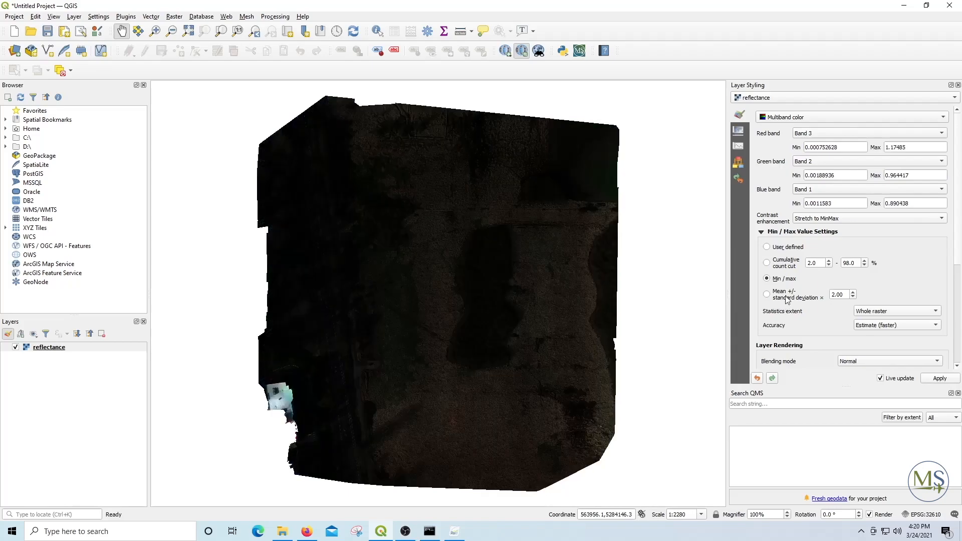
pyautogui.click(766, 294)
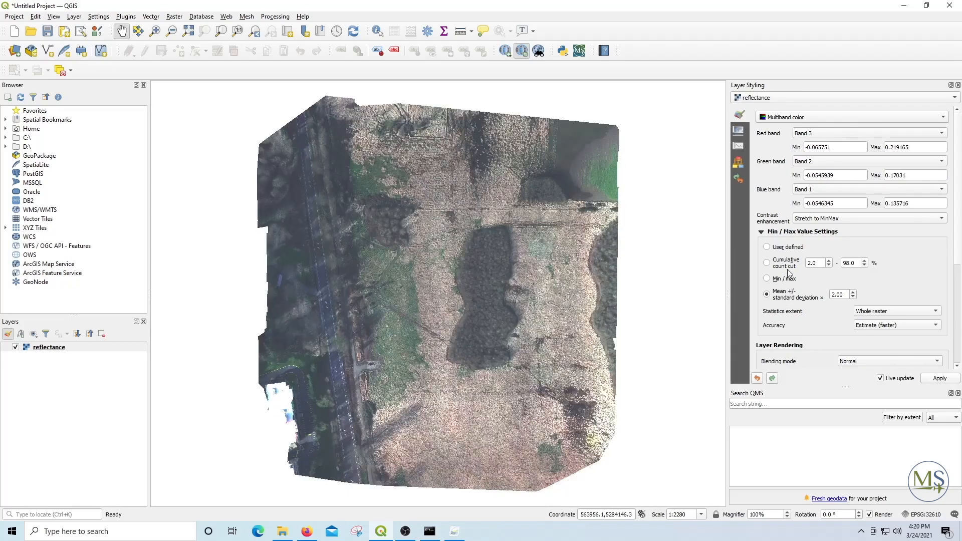
pyautogui.click(767, 260)
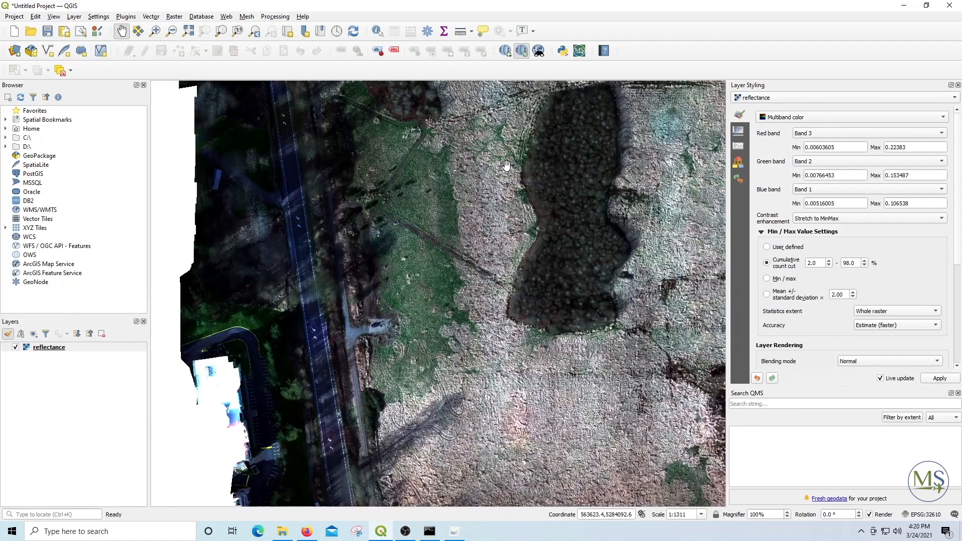
pyautogui.scroll(-3)
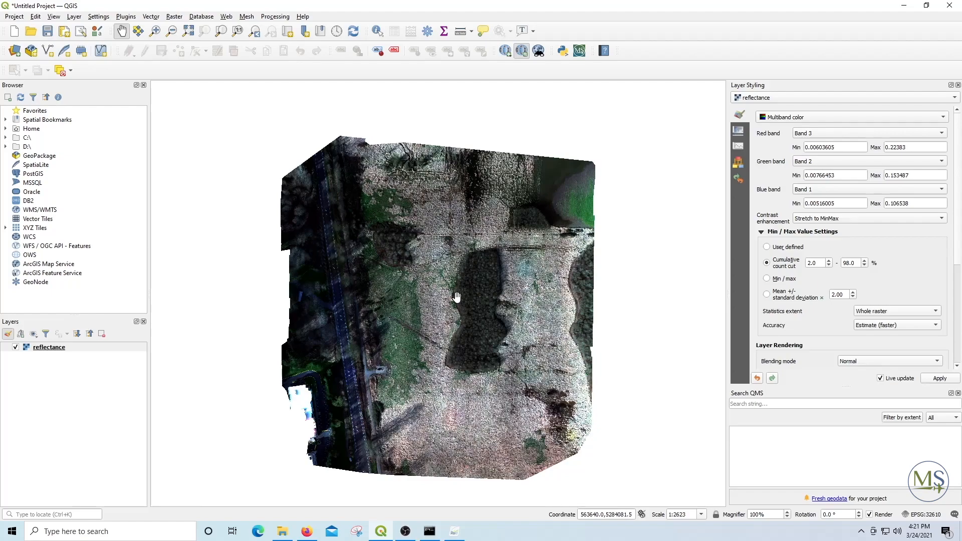
pyautogui.moveTo(828, 139)
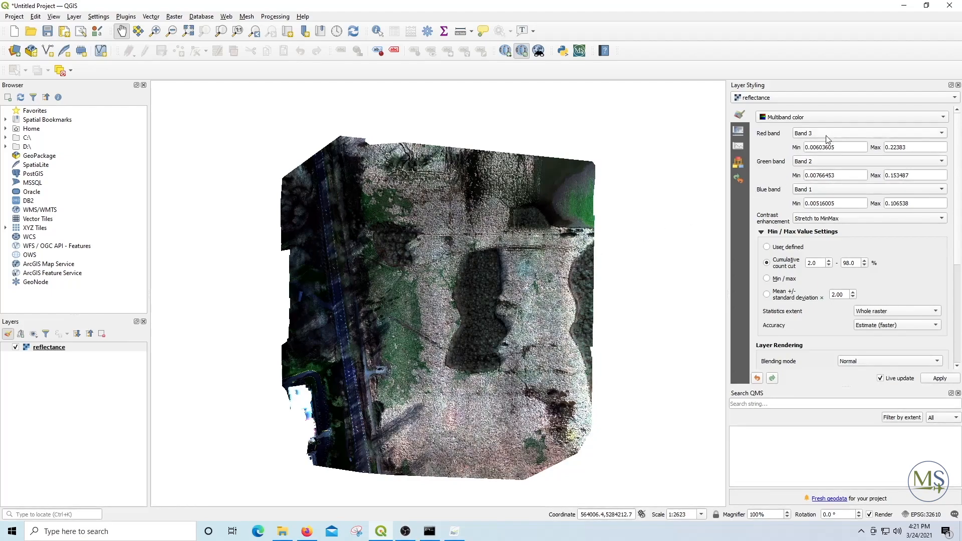
# Step: Set user-defined limits of 0 to 0.2 on all three reflectance bands
pyautogui.tripleClick(834, 146)
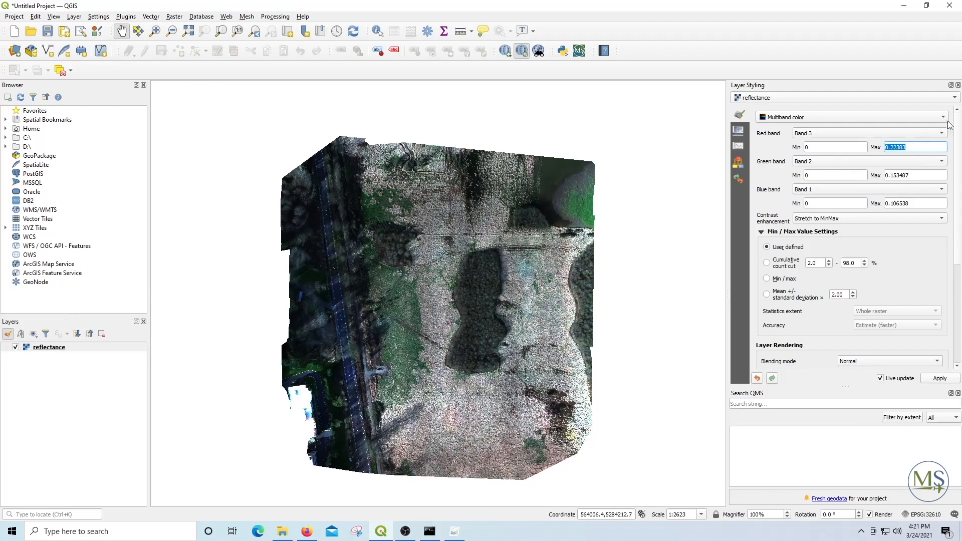
pyautogui.write('35')
pyautogui.write('0')
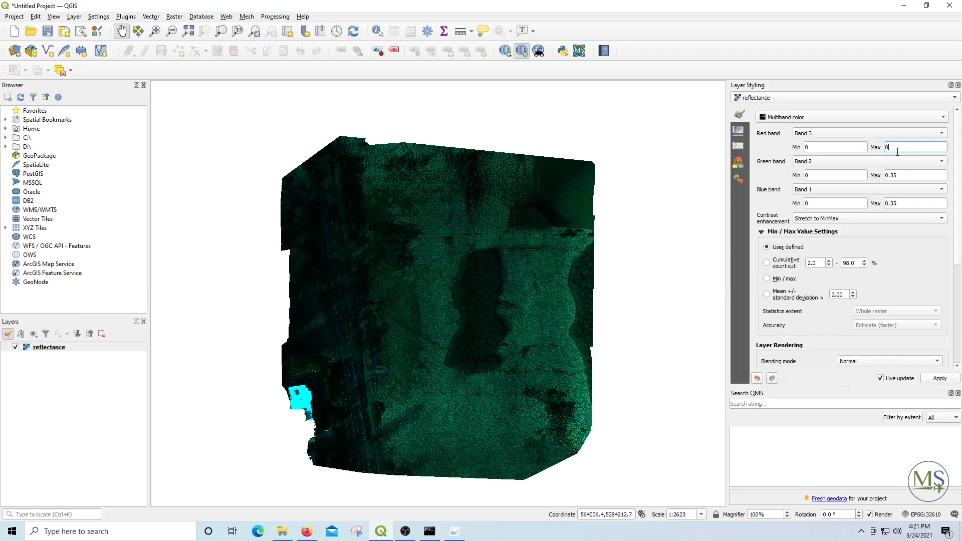
pyautogui.write('3')
pyautogui.click(915, 204)
pyautogui.write('0.2')
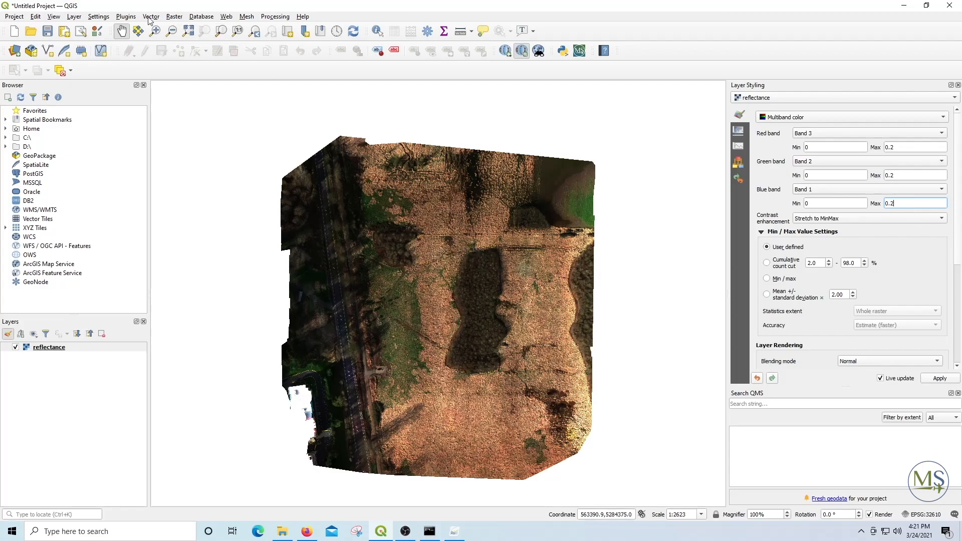
pyautogui.click(150, 17)
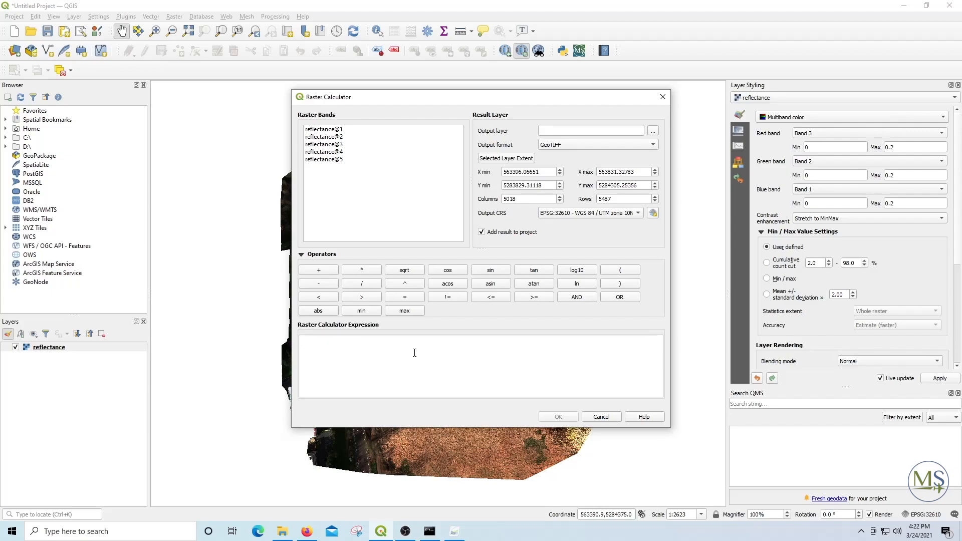
pyautogui.moveTo(408, 360)
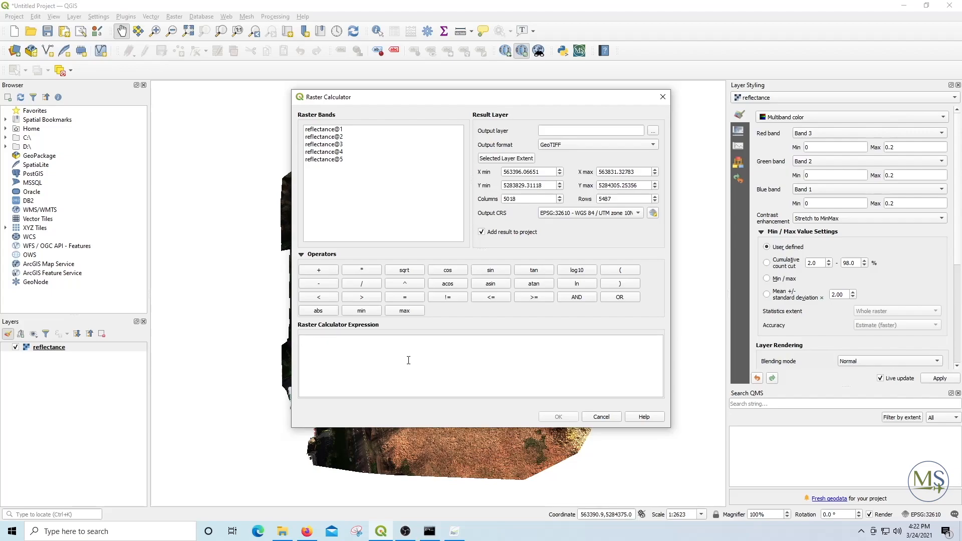
# Step: Enter the numerator (reflectance@5 - reflectance@3) followed by the division operator
pyautogui.click(399, 362)
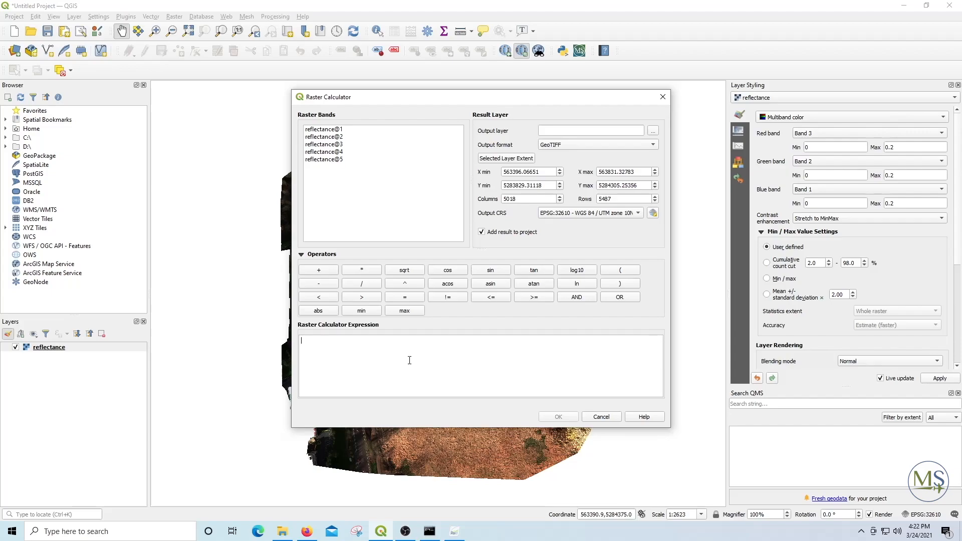
pyautogui.click(323, 159)
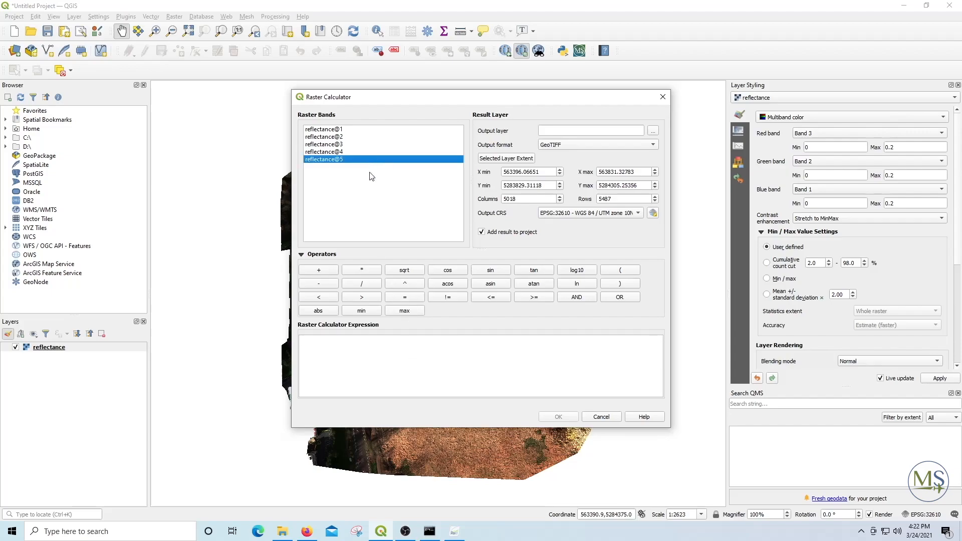
pyautogui.click(619, 270)
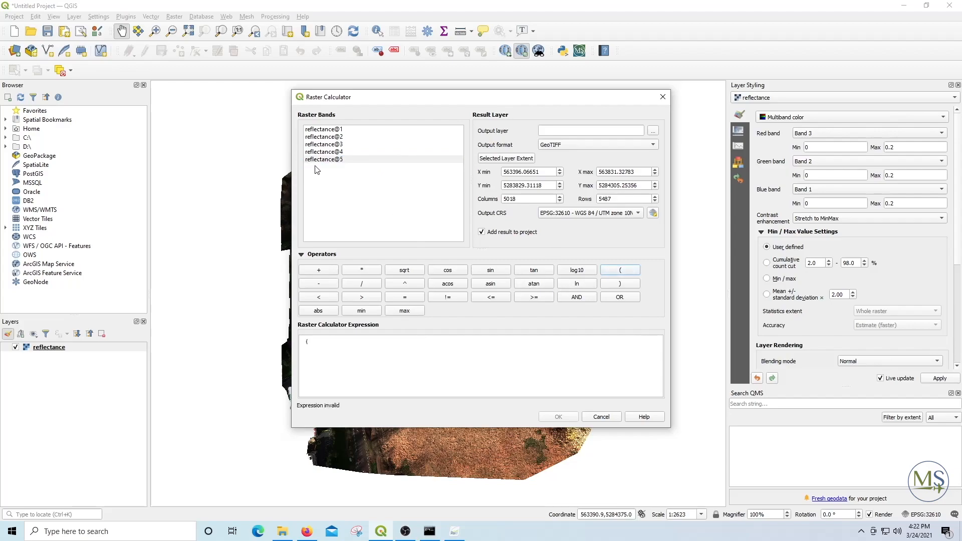
pyautogui.doubleClick(323, 159)
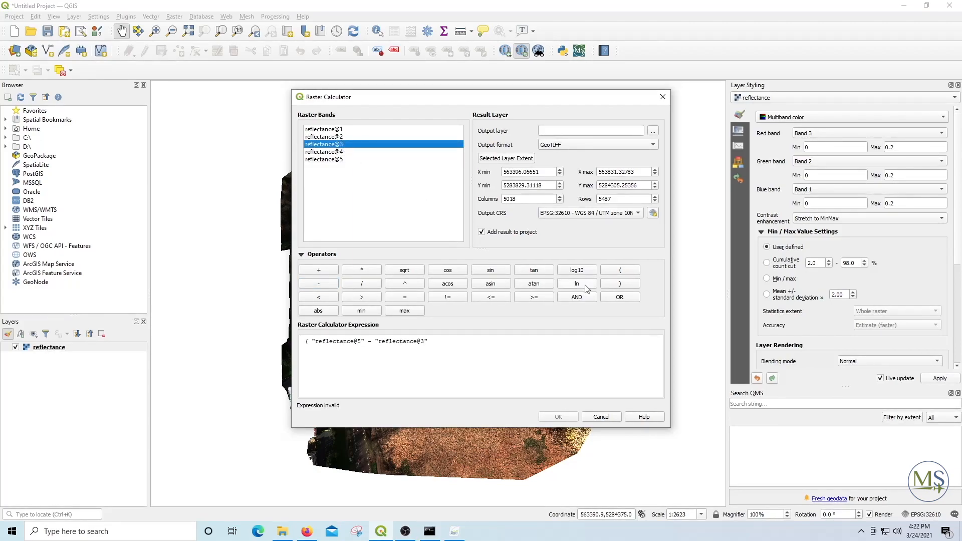
pyautogui.click(619, 283)
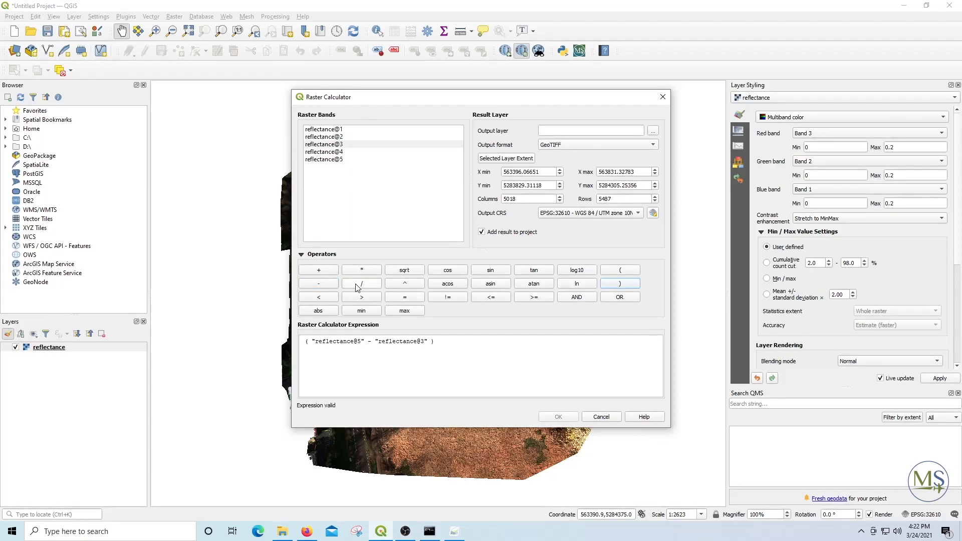
pyautogui.click(361, 282)
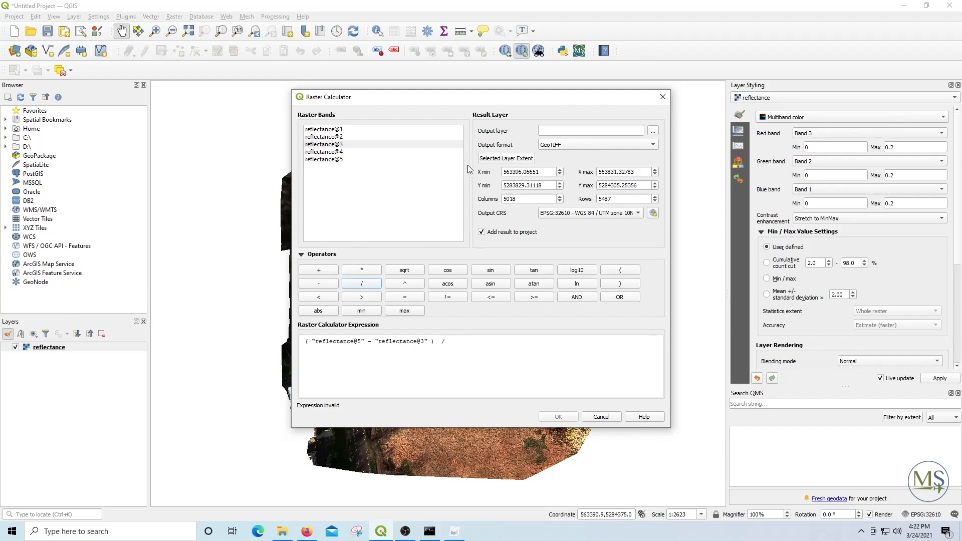
# Step: Add the denominator (reflectance@5 + reflectance@3) and start choosing the output file
pyautogui.click(620, 269)
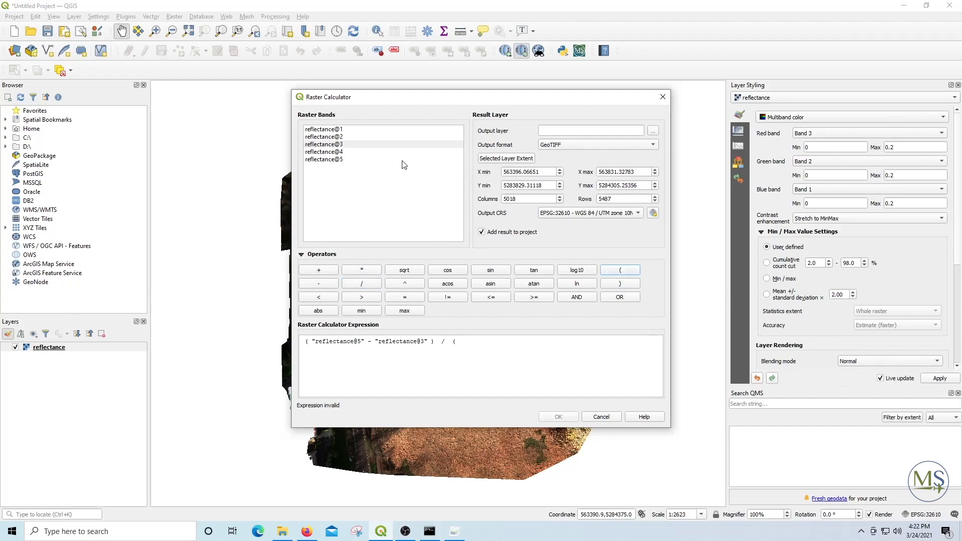
pyautogui.doubleClick(323, 159)
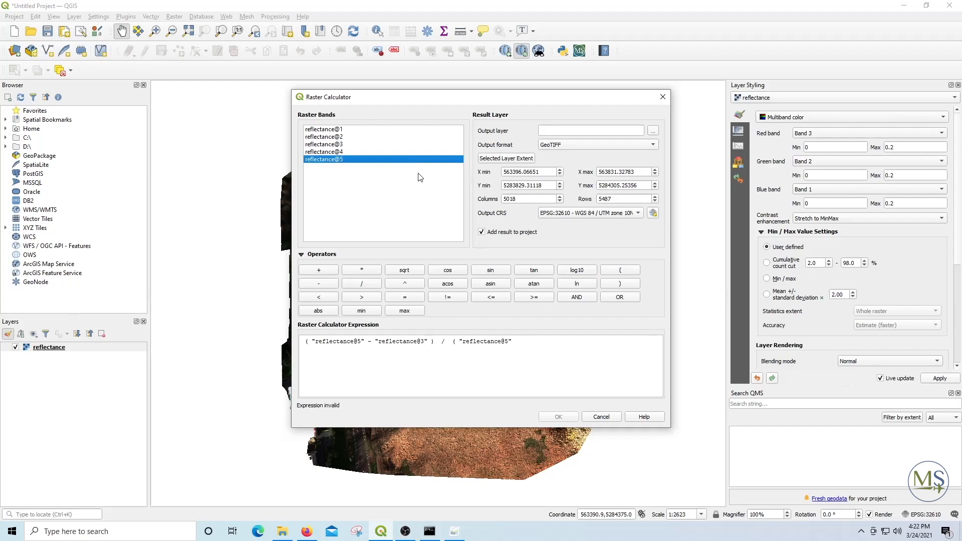
pyautogui.click(317, 270)
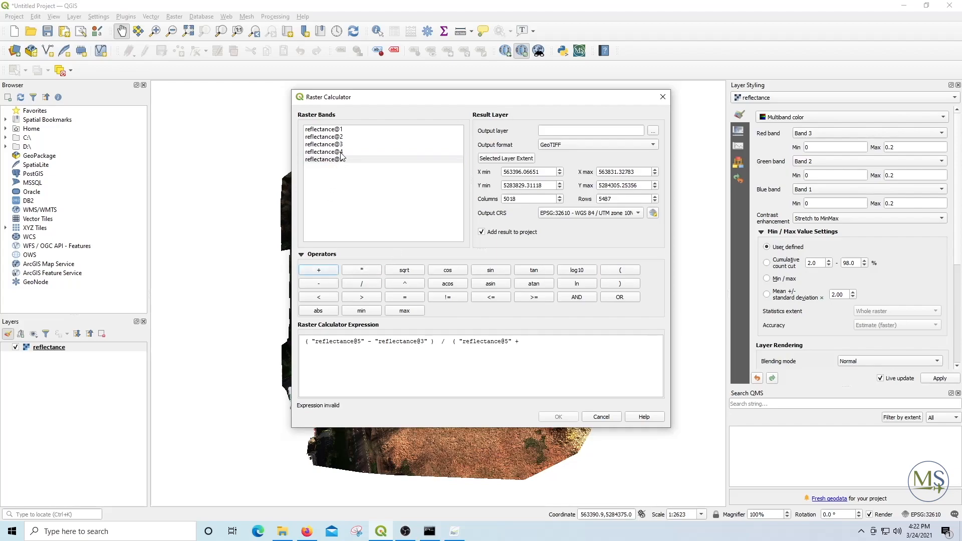
pyautogui.doubleClick(323, 143)
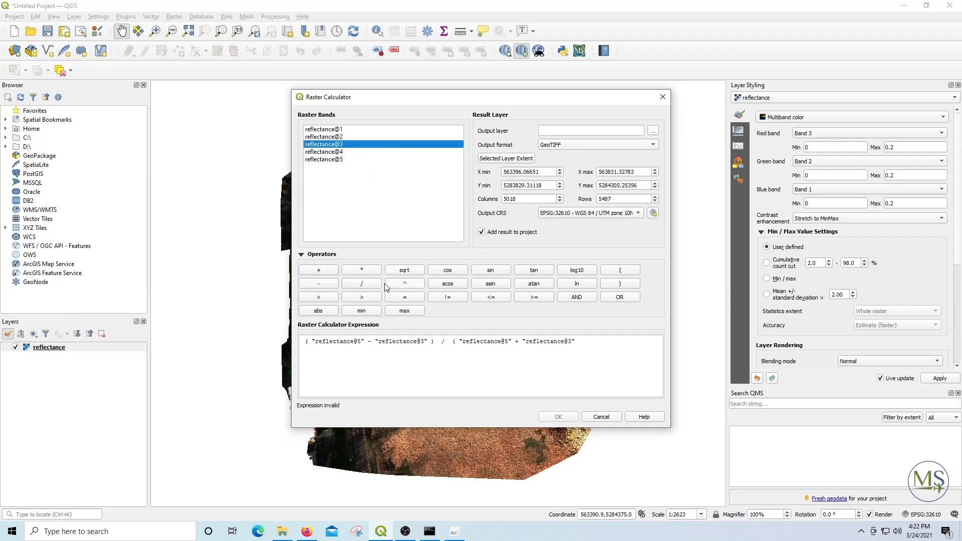
pyautogui.click(620, 283)
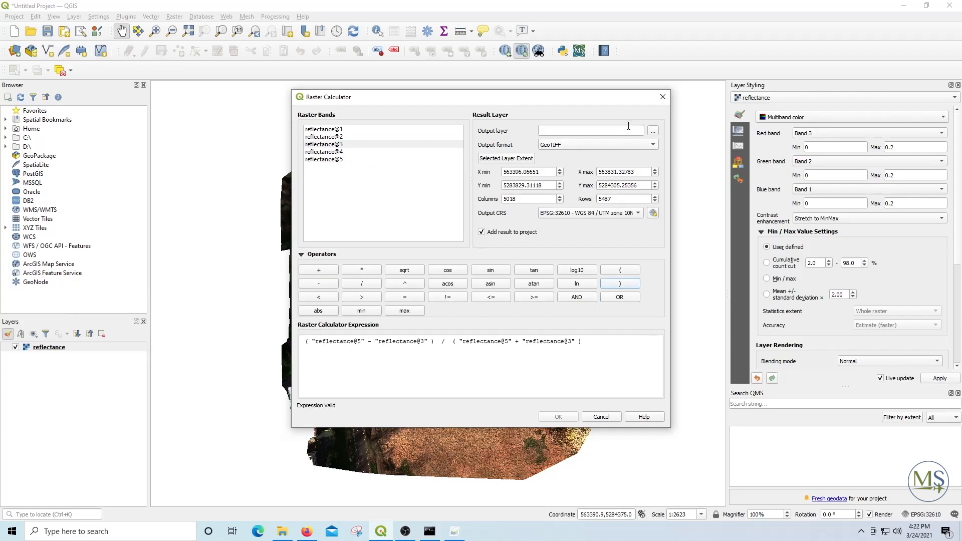
pyautogui.click(652, 129)
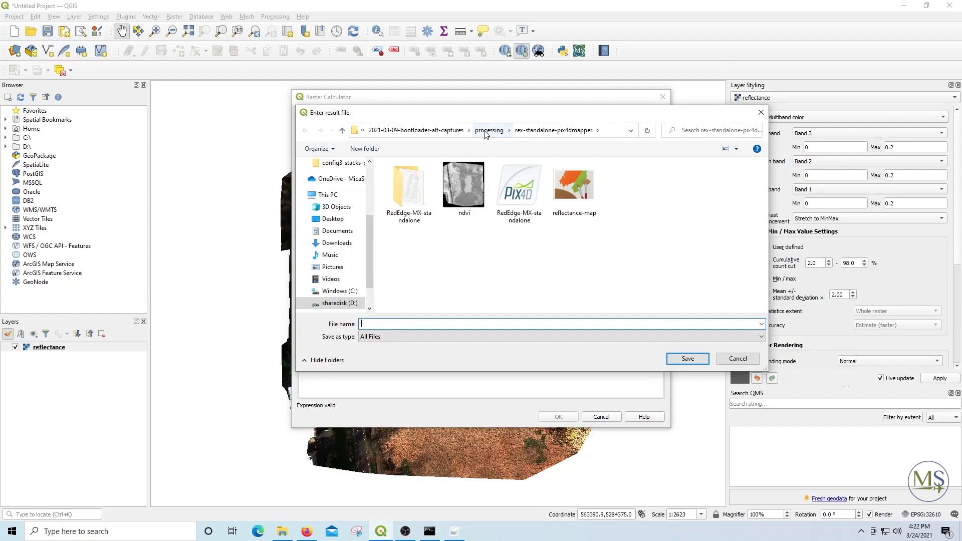
# Step: Save the output as rededgemx-psdk-ndvi in rex-psdk-pix4dmapper and run the calculation
pyautogui.click(490, 130)
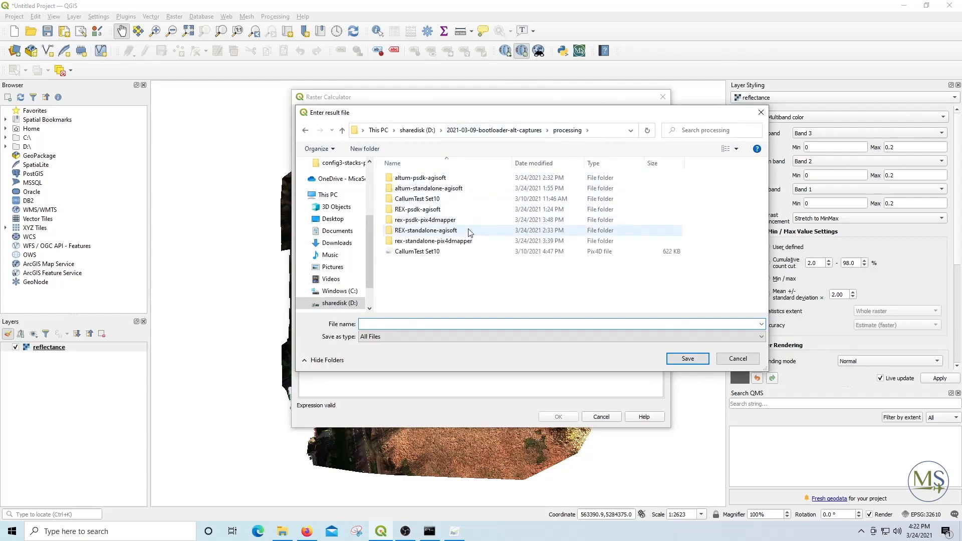
pyautogui.doubleClick(425, 219)
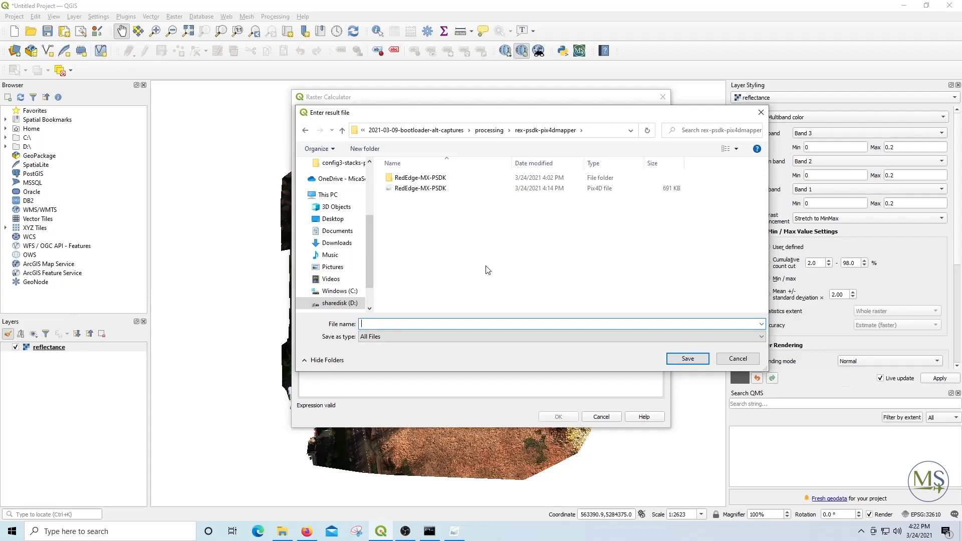
pyautogui.write('rededgemx')
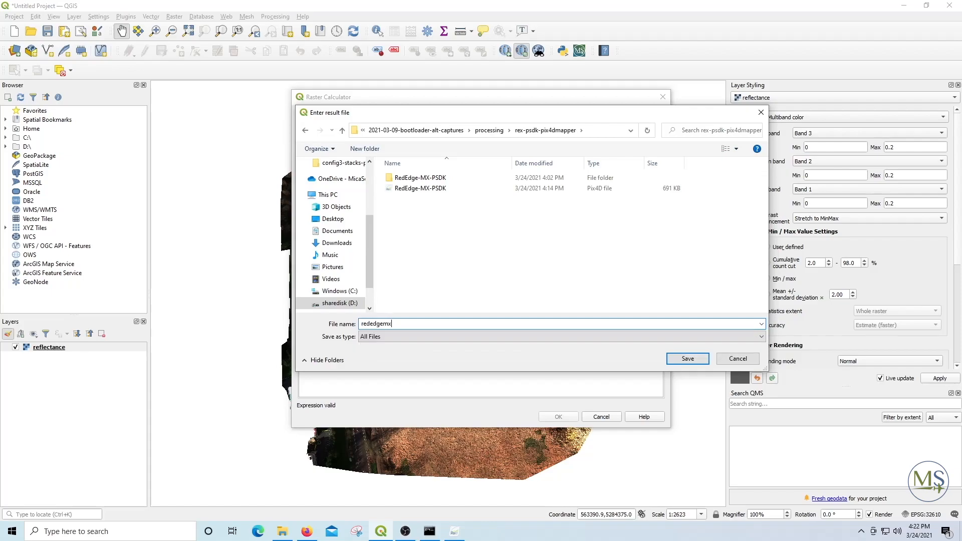
pyautogui.write('-psd')
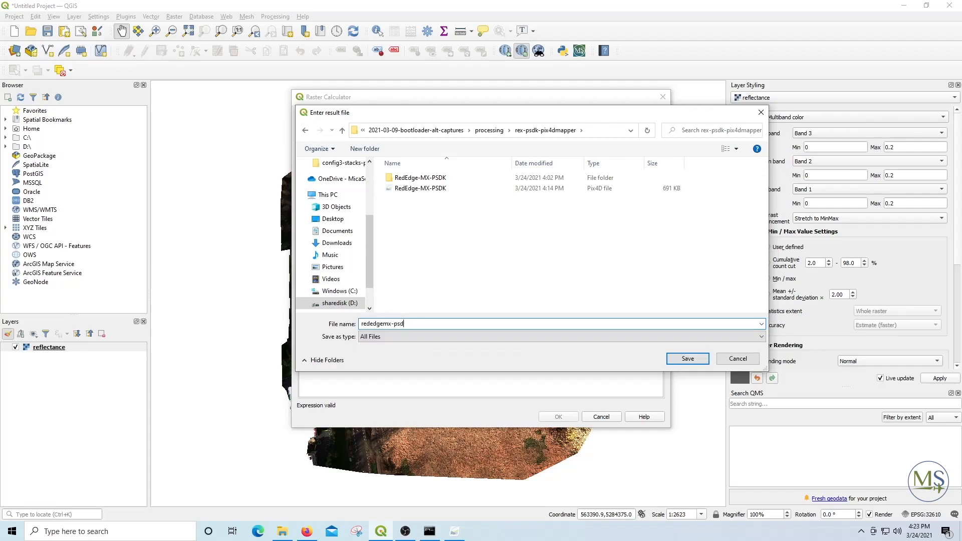
pyautogui.write('k-ndvi')
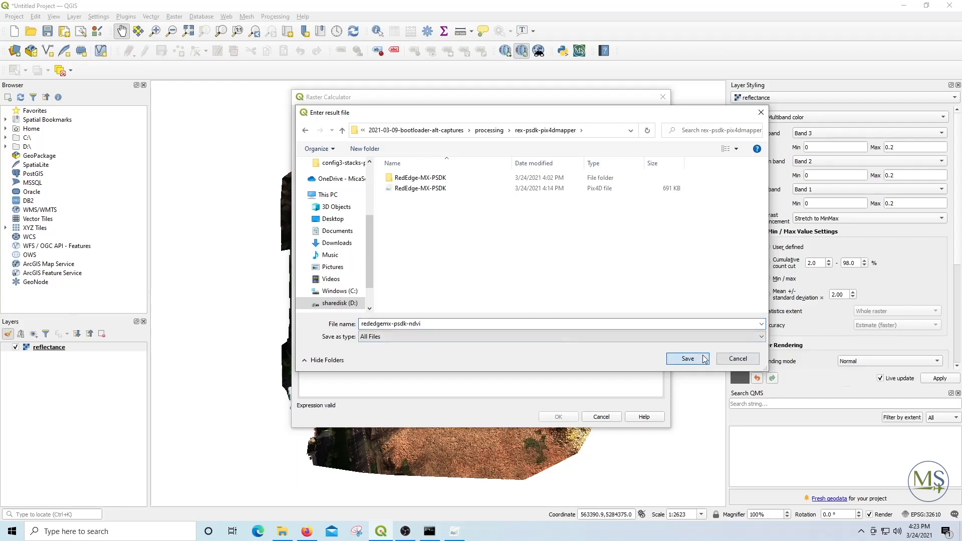
pyautogui.click(686, 359)
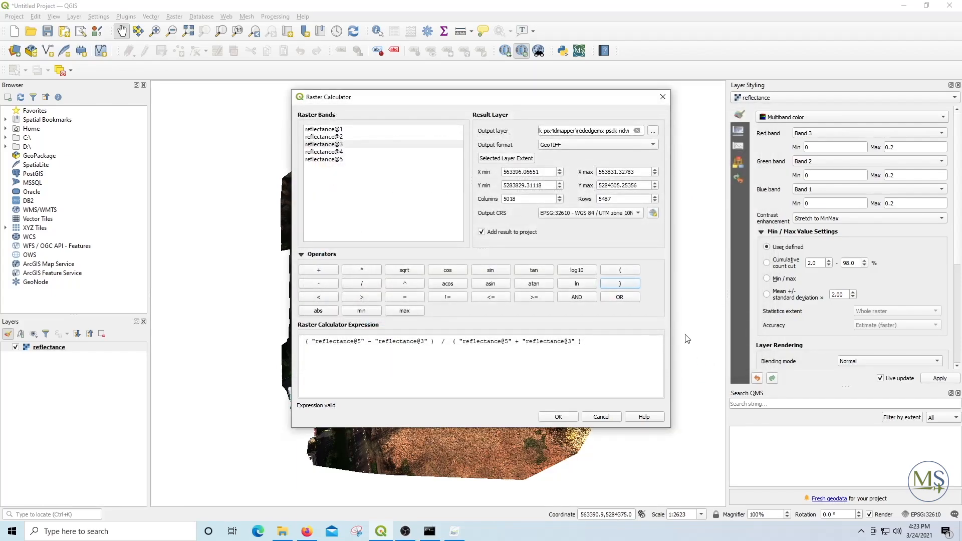
pyautogui.click(557, 416)
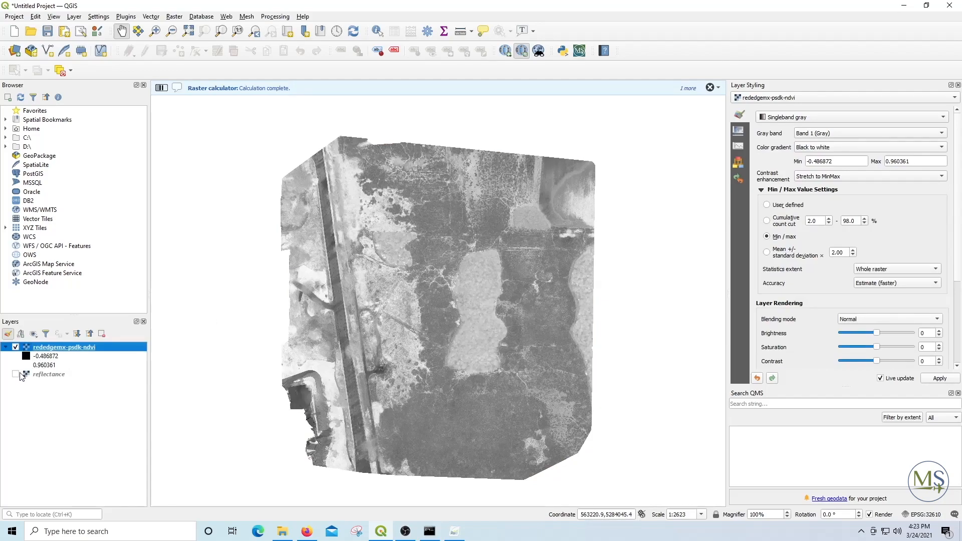
# Step: Render the NDVI layer as singleband pseudocolor, classify, and set the range 0 to 1
pyautogui.click(710, 87)
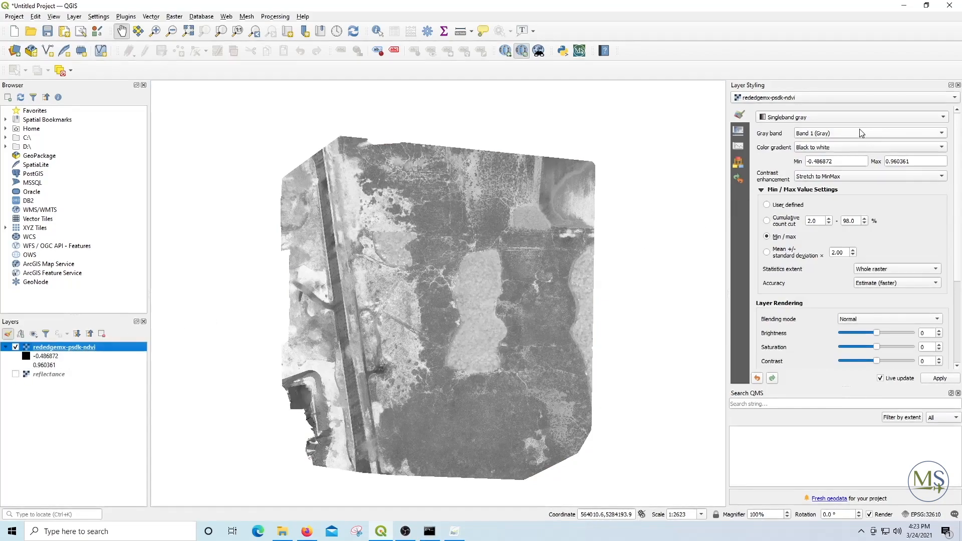
pyautogui.click(850, 117)
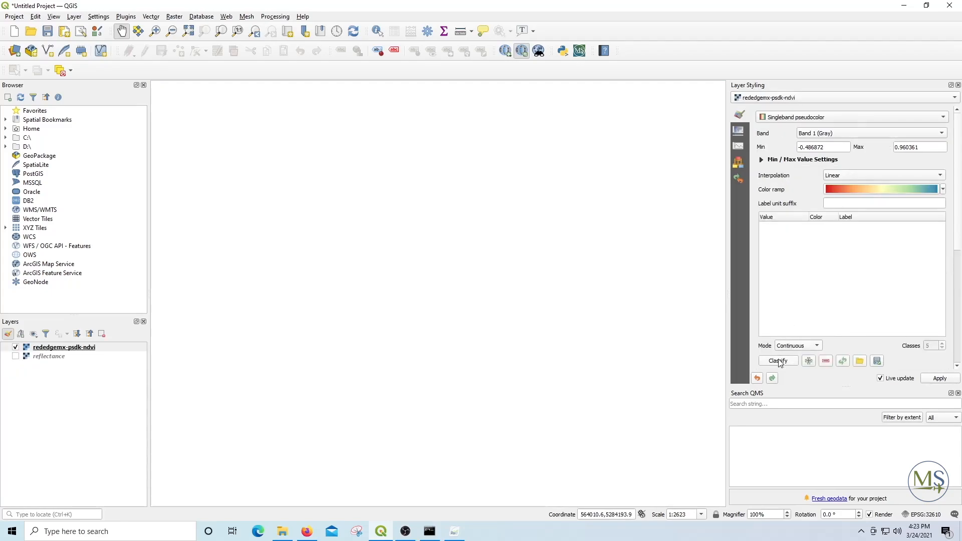
pyautogui.click(776, 360)
pyautogui.write('0.6')
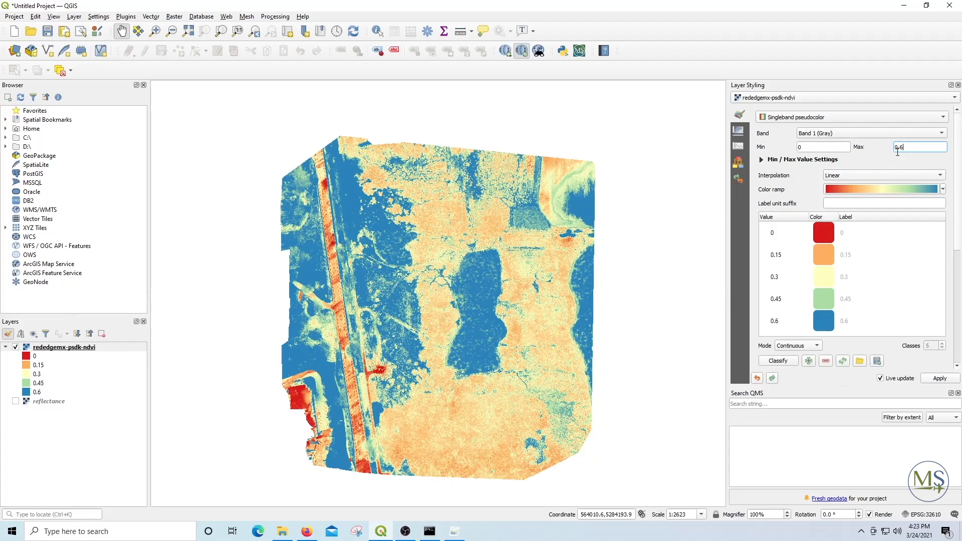
pyautogui.tripleClick(918, 147)
pyautogui.write('1')
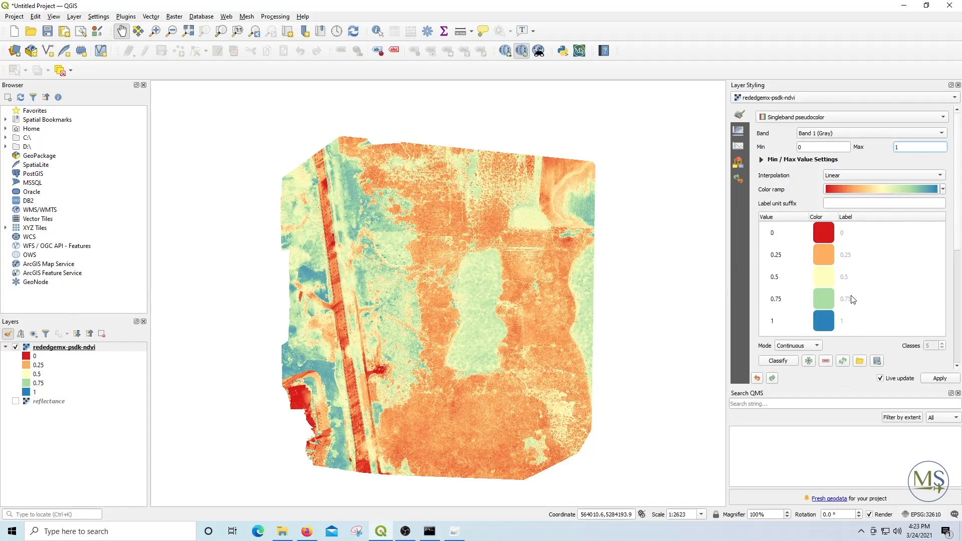
pyautogui.moveTo(838, 200)
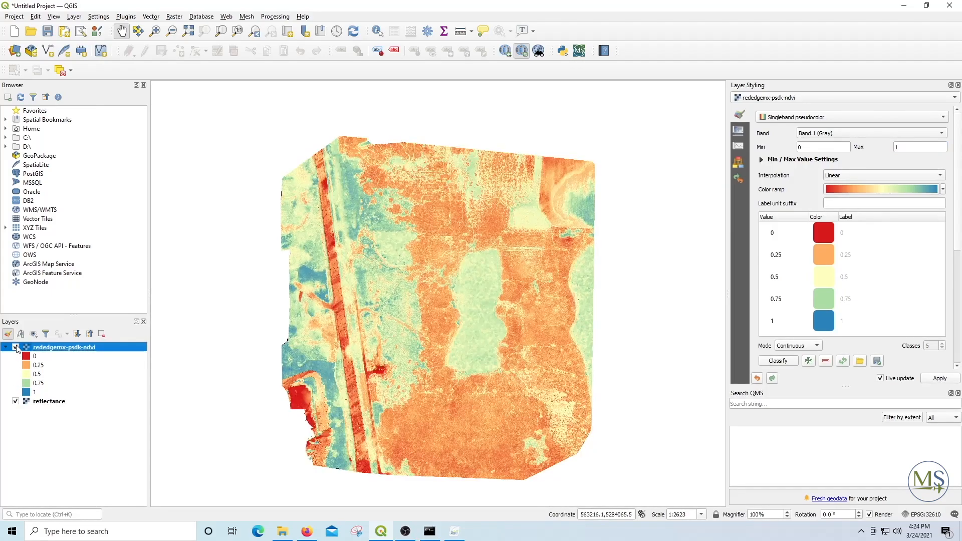
# Step: Uncheck the rededgemx-psdk-ndvi layer to reveal the reflectance mosaic
pyautogui.click(16, 347)
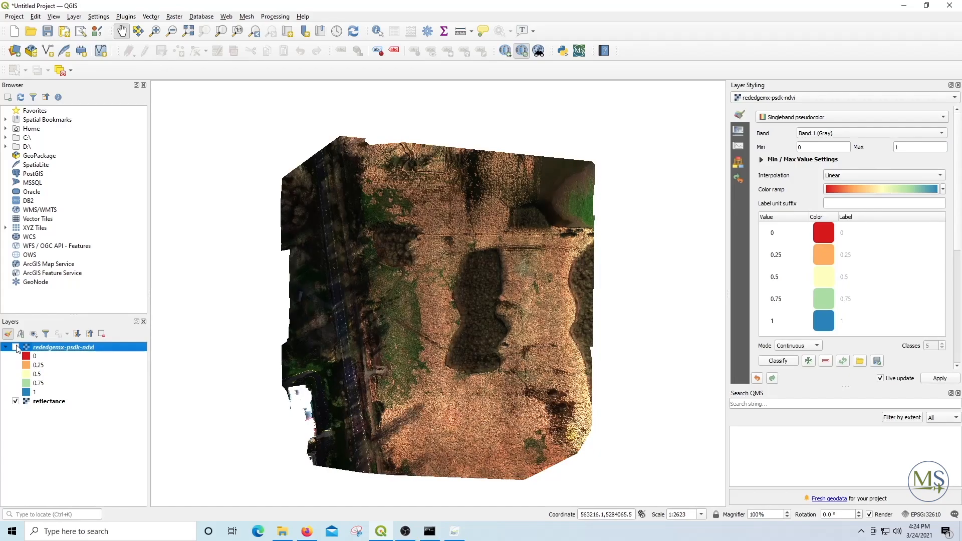